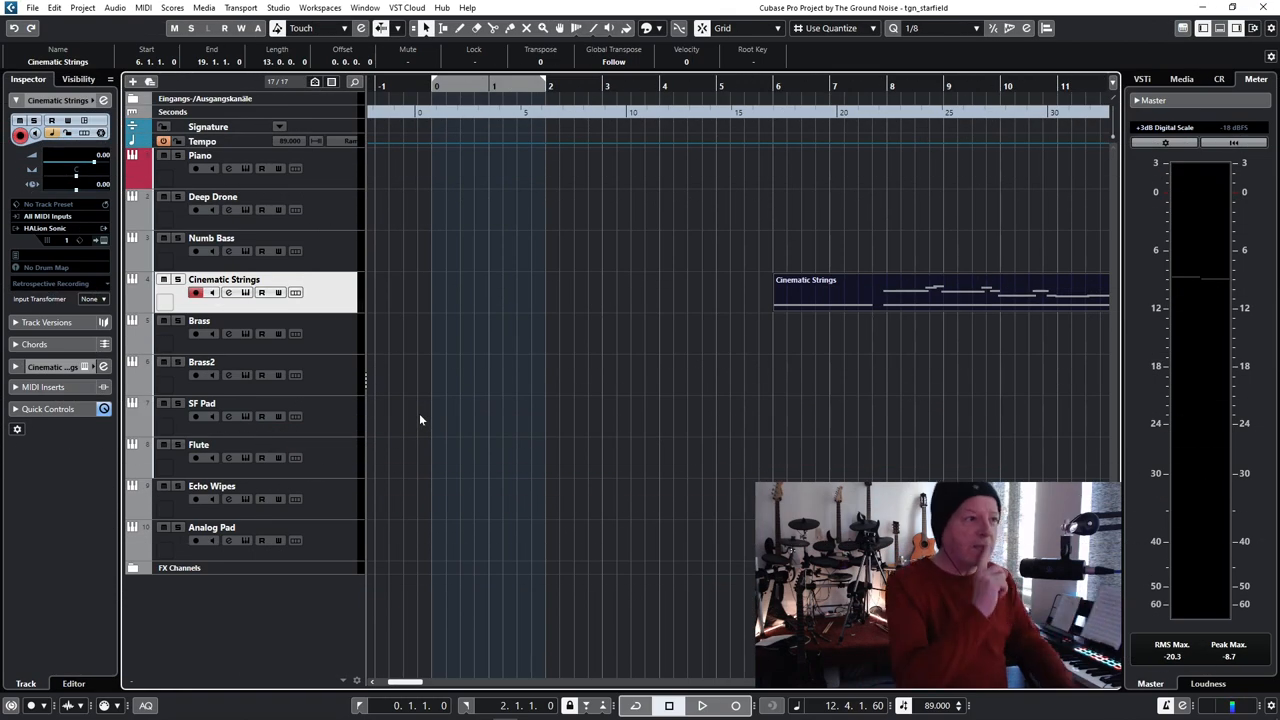
# - Select the Deep Drone track to lay its part at bar 1
pyautogui.click(212, 196)
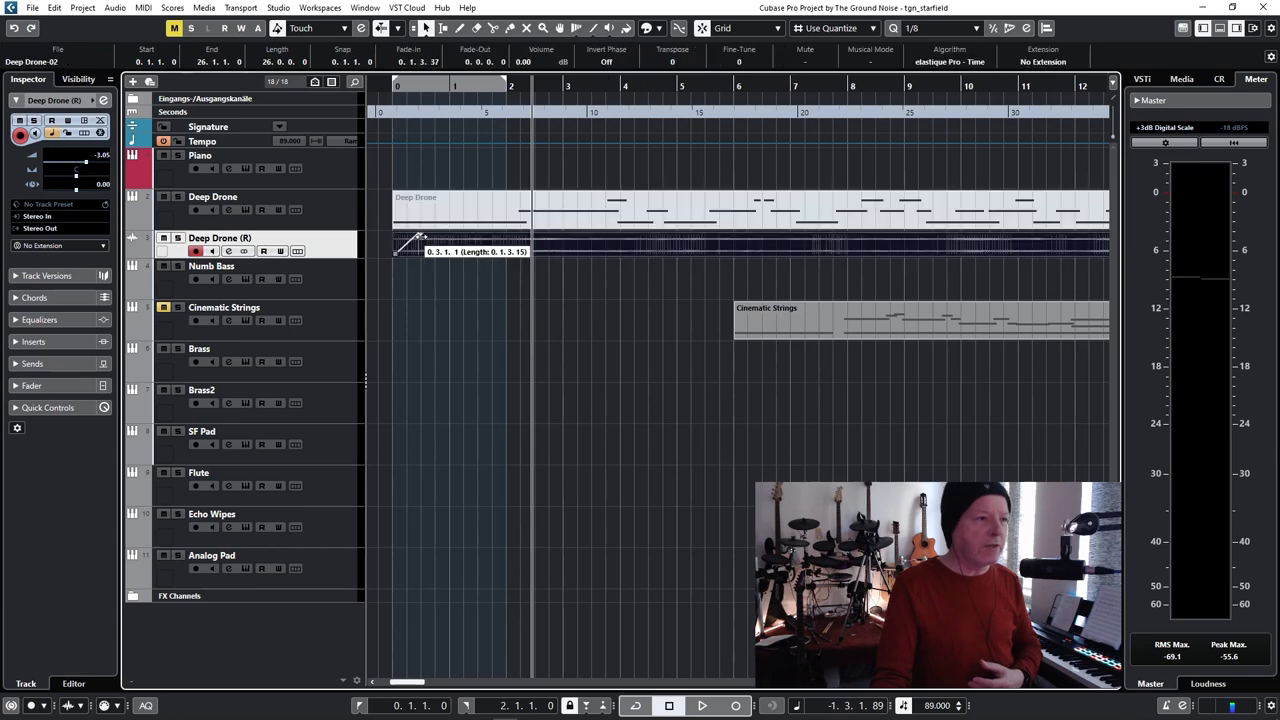
pyautogui.moveTo(424, 244); pyautogui.dragTo(536, 244)
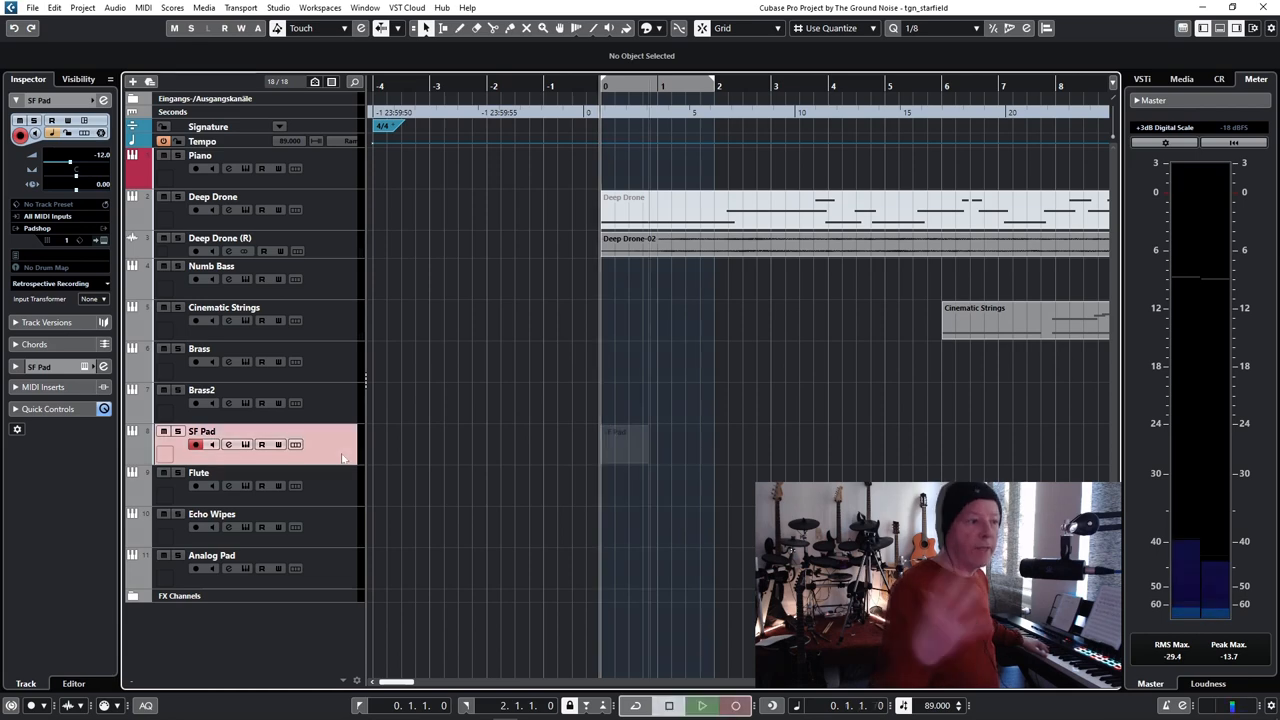
# - Create a new part on the SF Pad track under the opening drone section
pyautogui.click(726, 704)
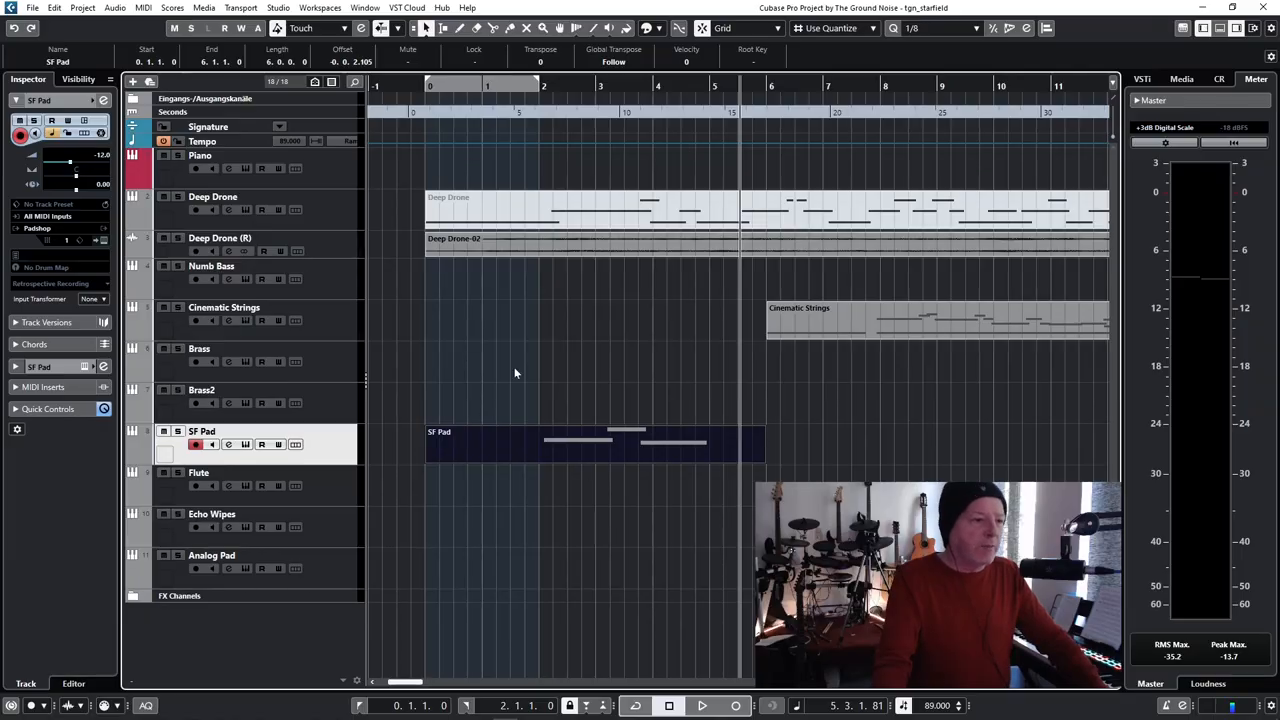
pyautogui.moveTo(800, 322)
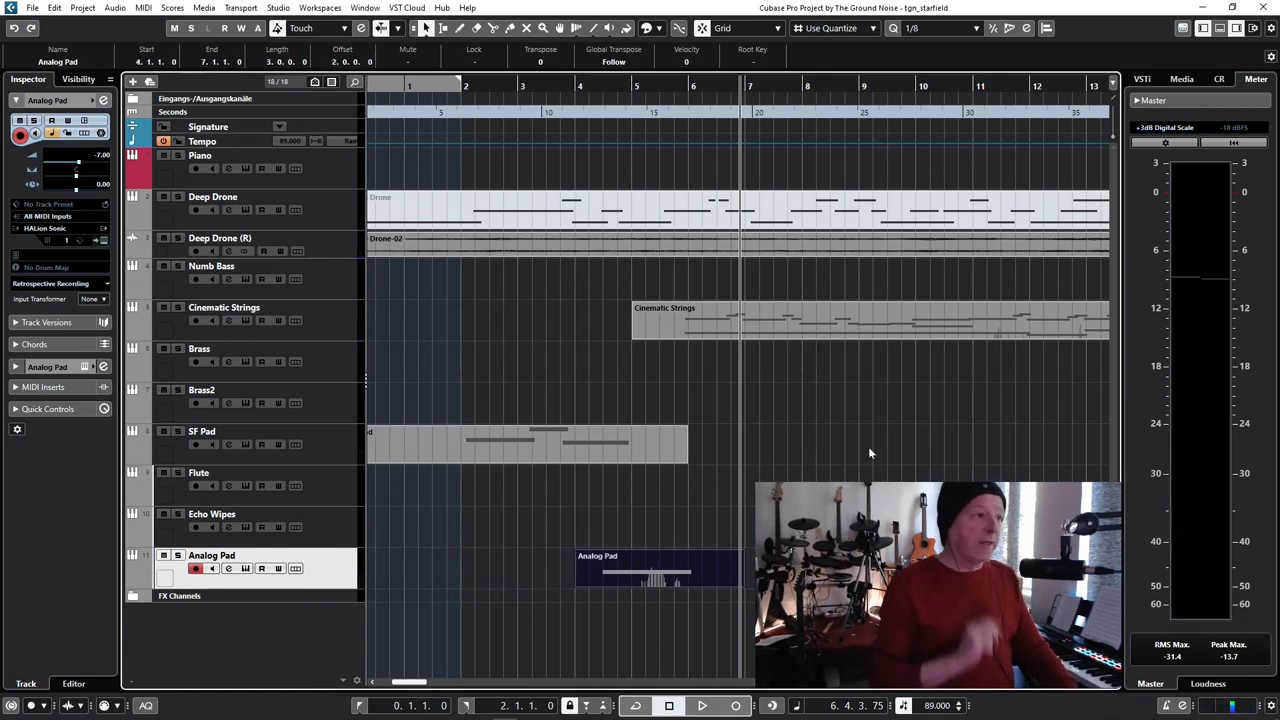
# - Switch the Object Selection tool to Sizing Applies Time Stretch for the Deep Drone (R) parts
pyautogui.click(220, 238)
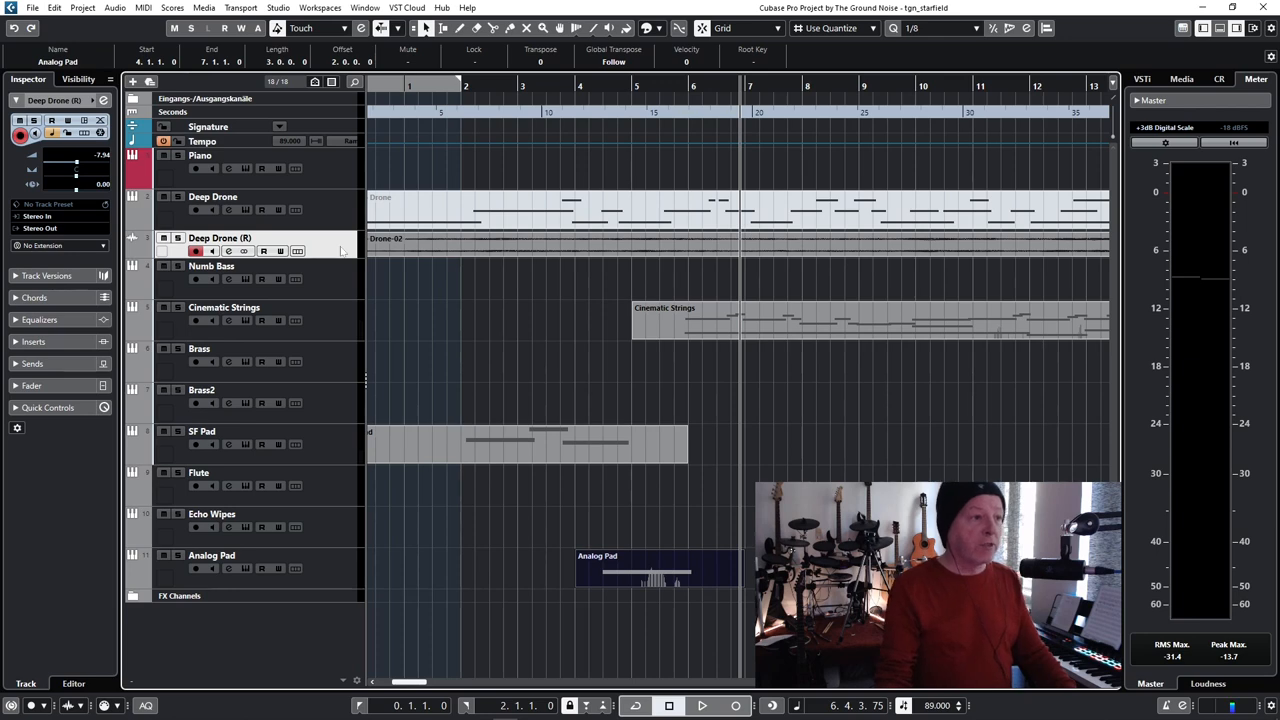
pyautogui.moveTo(514, 274)
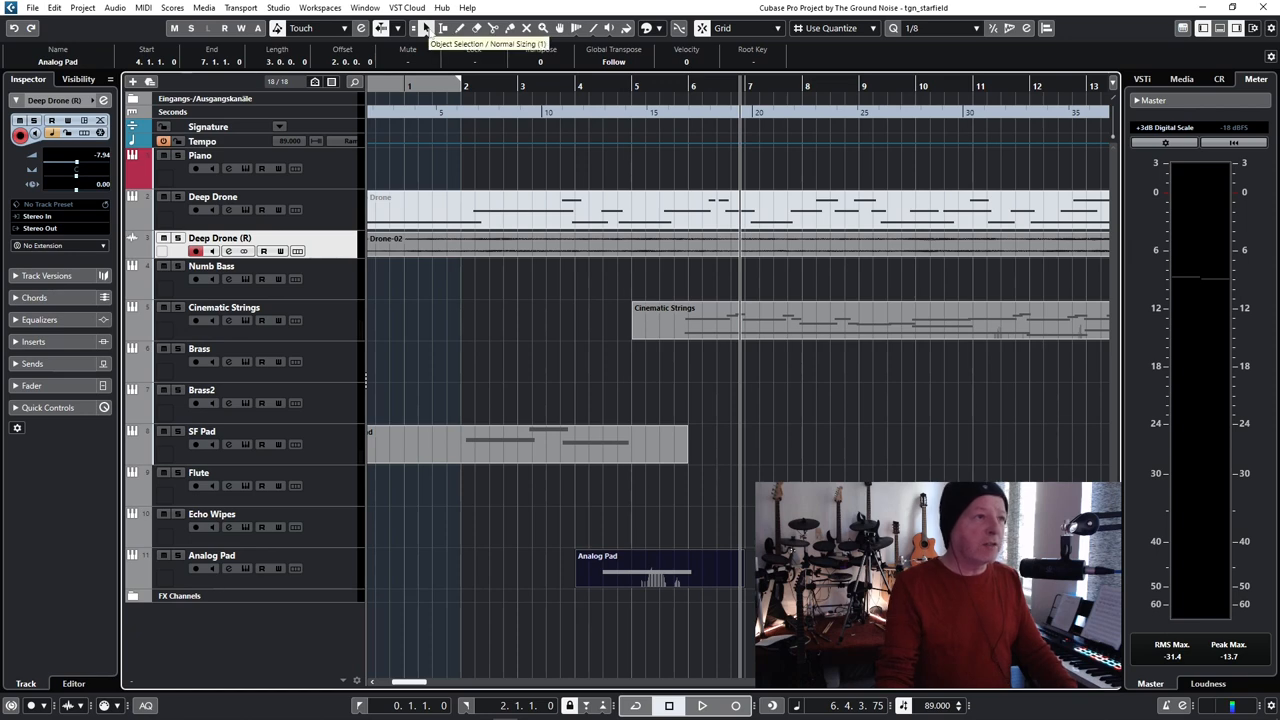
pyautogui.click(412, 28)
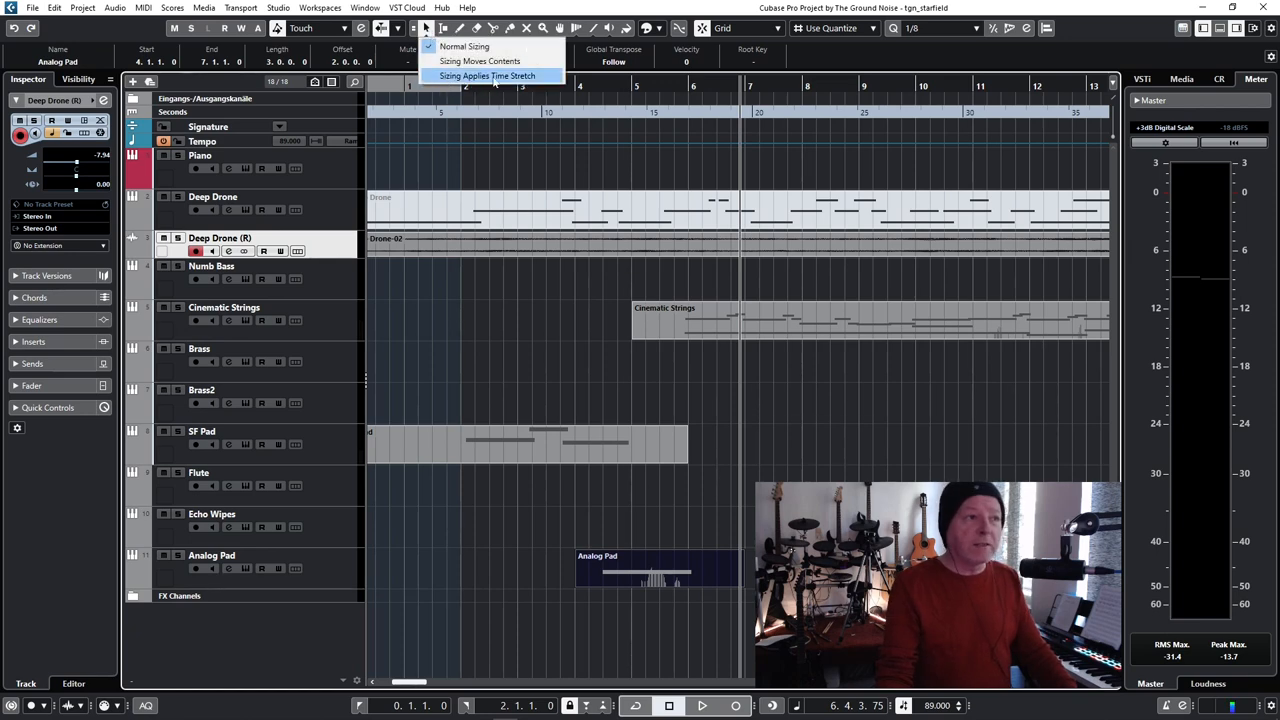
pyautogui.click(494, 76)
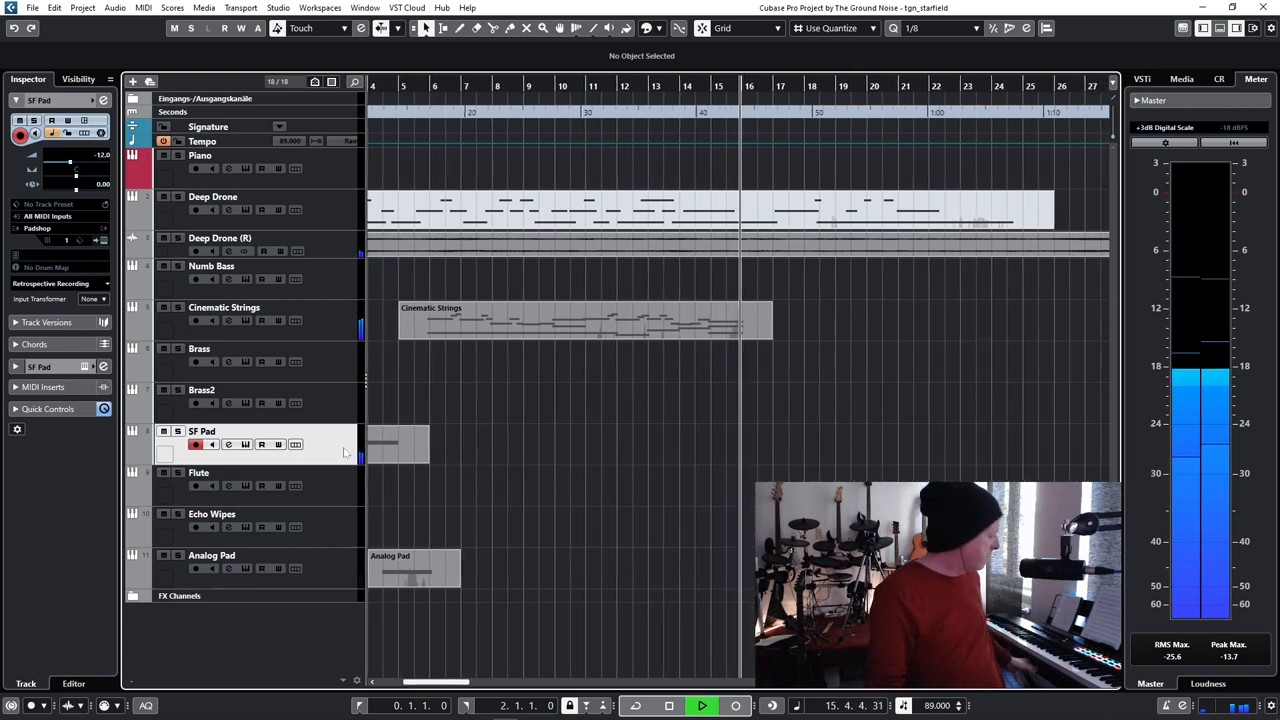
pyautogui.click(668, 704)
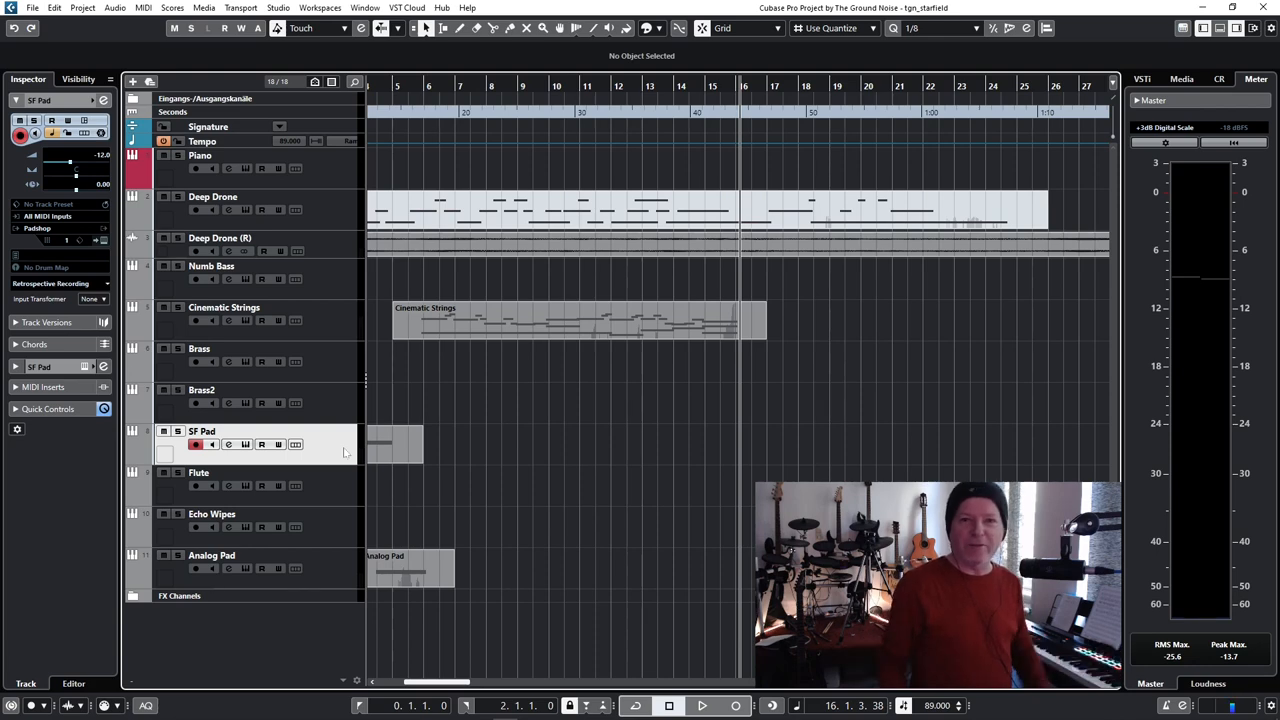
pyautogui.moveTo(532, 406)
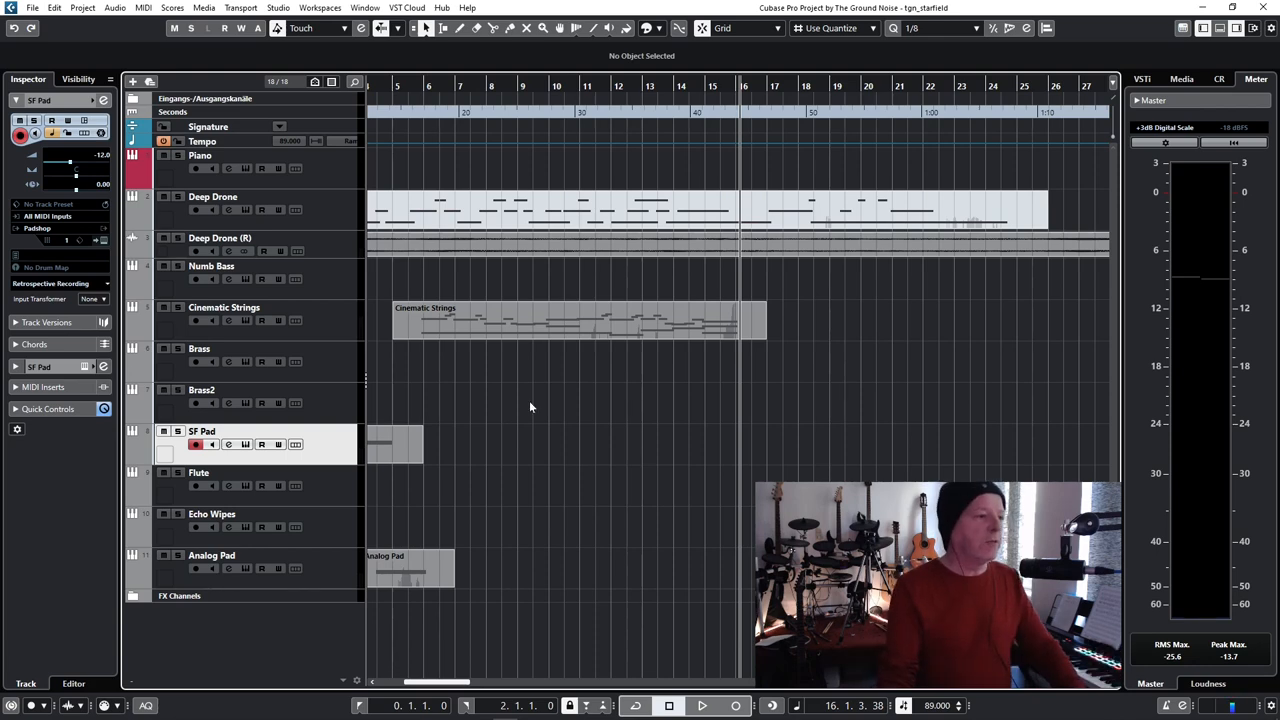
pyautogui.moveTo(336, 450)
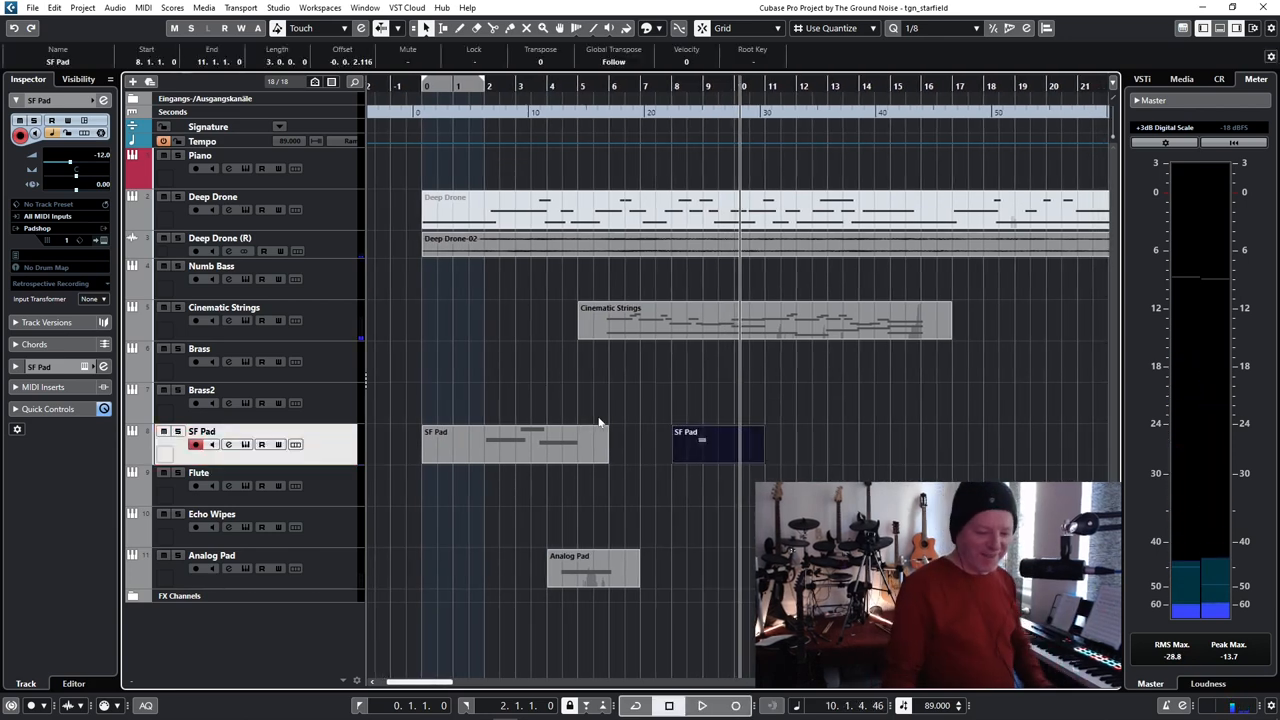
# - Place the copied SF Pad event later on the SF Pad track
pyautogui.click(684, 706)
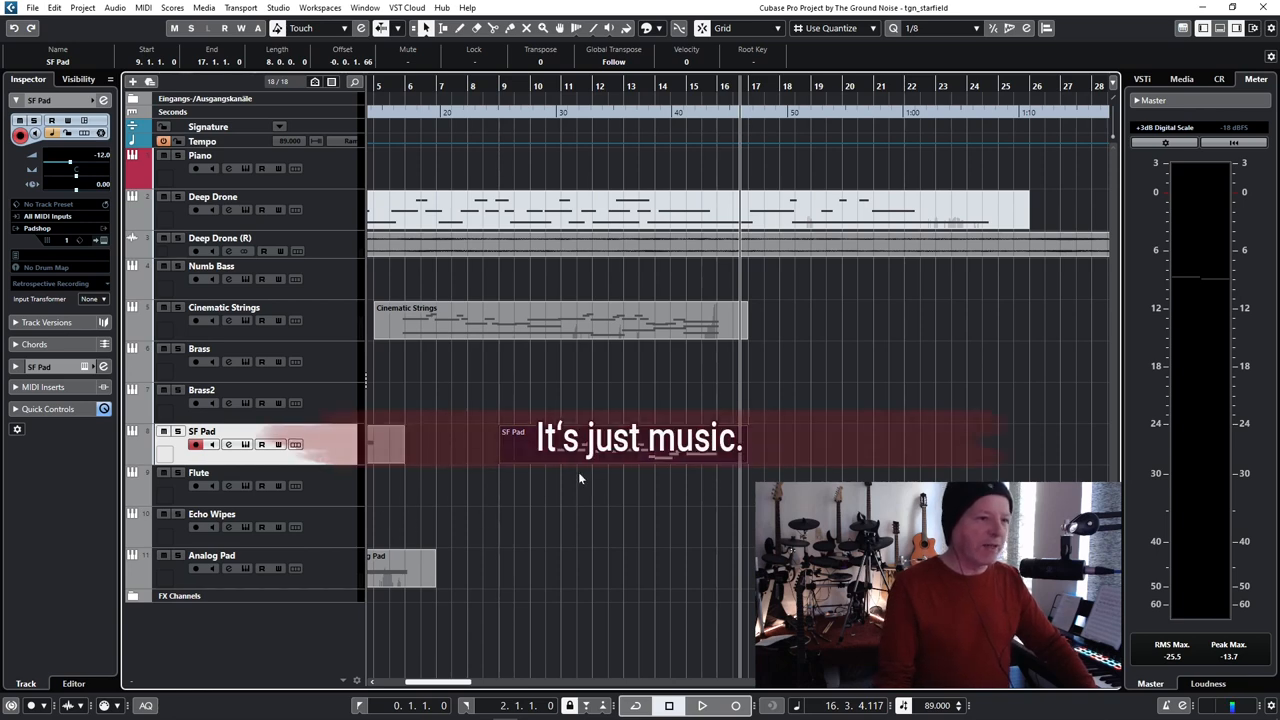
pyautogui.moveTo(444, 510)
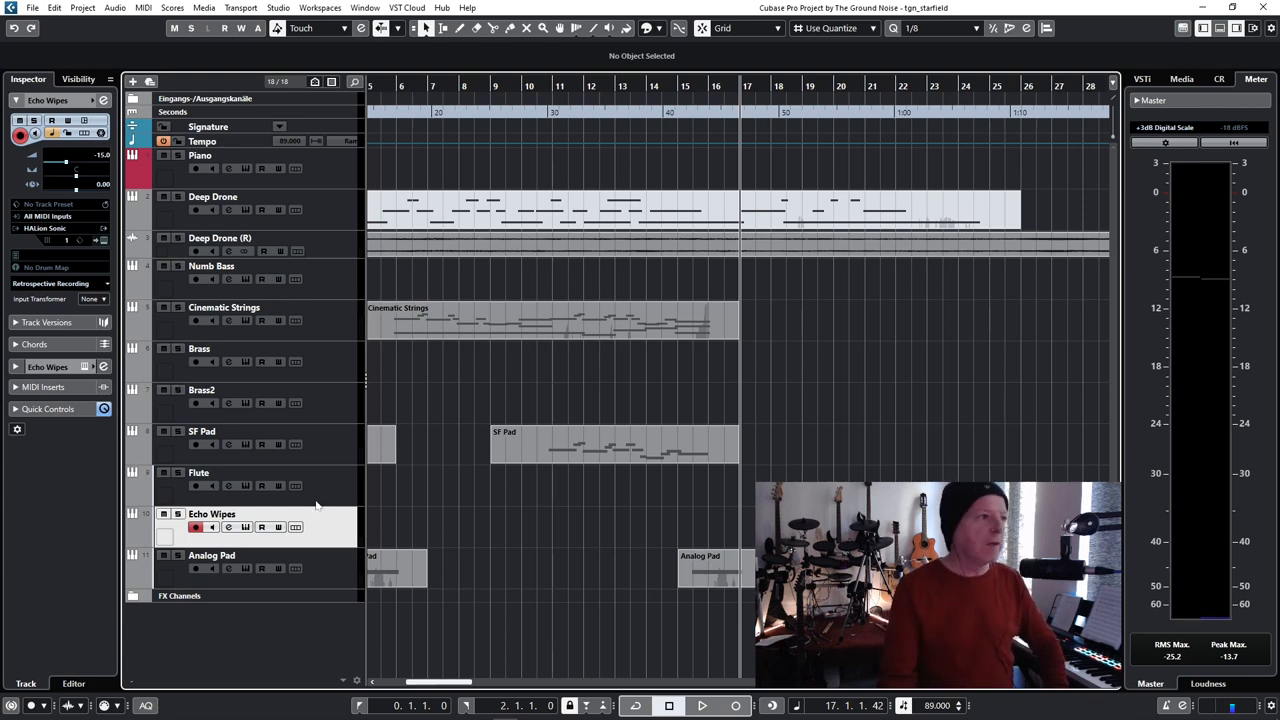
pyautogui.moveTo(76, 172); pyautogui.dragTo(76, 160)
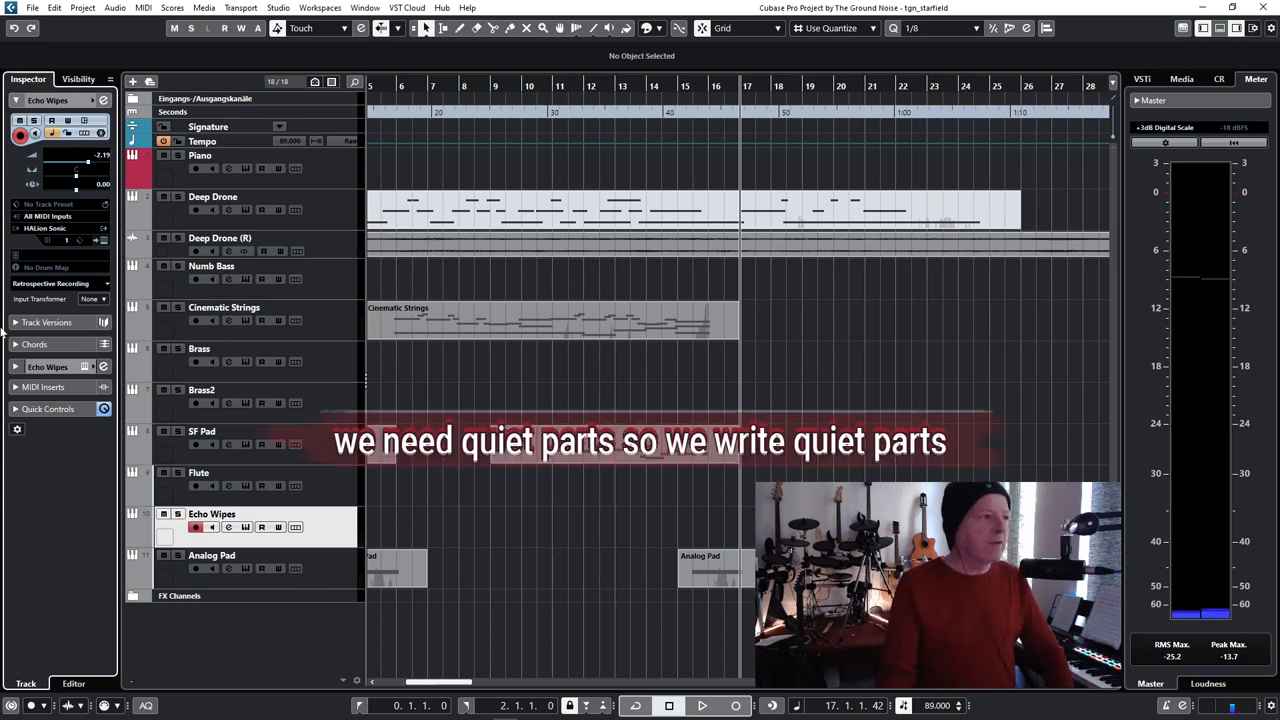
pyautogui.moveTo(76, 156); pyautogui.dragTo(76, 170)
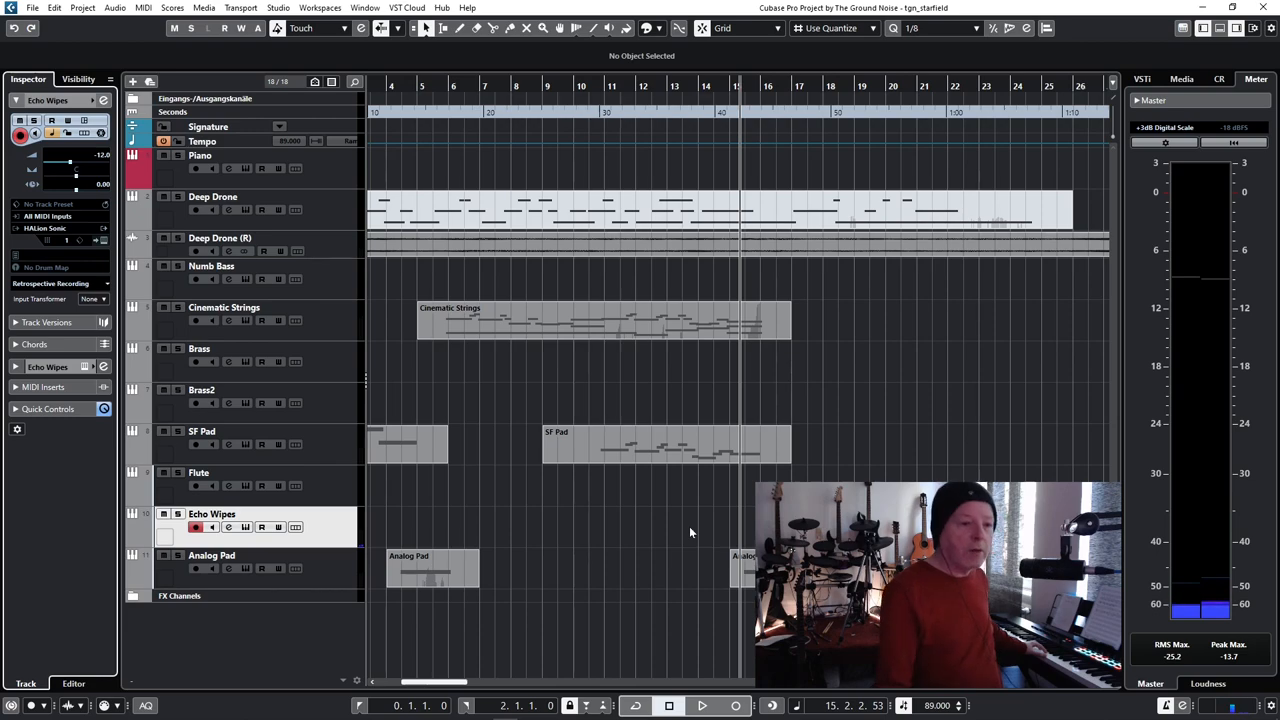
pyautogui.click(712, 702)
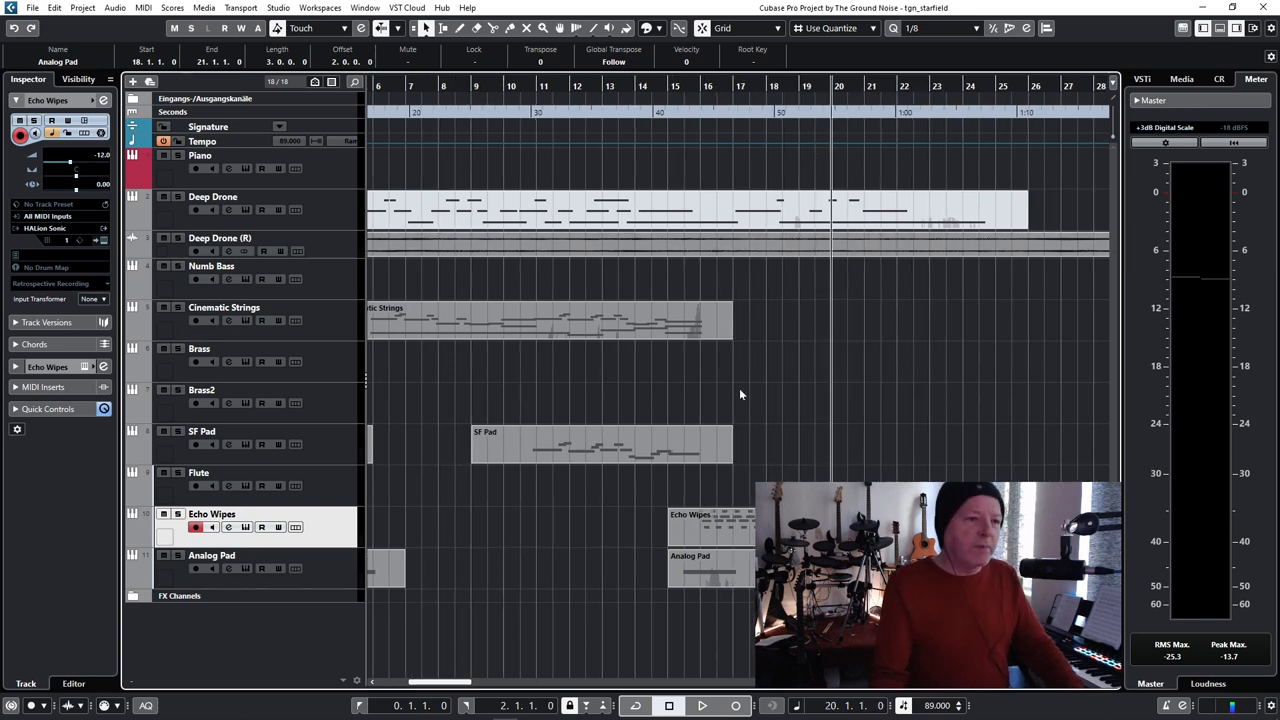
pyautogui.moveTo(356, 414)
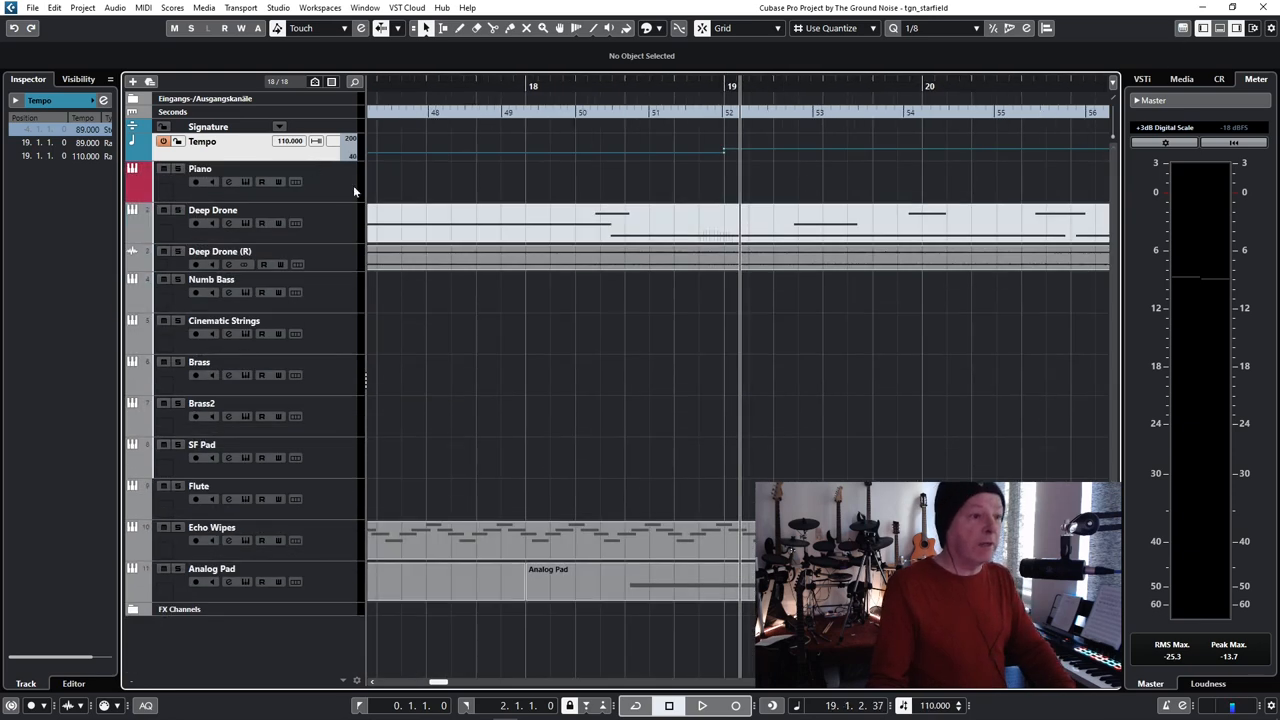
pyautogui.moveTo(674, 428)
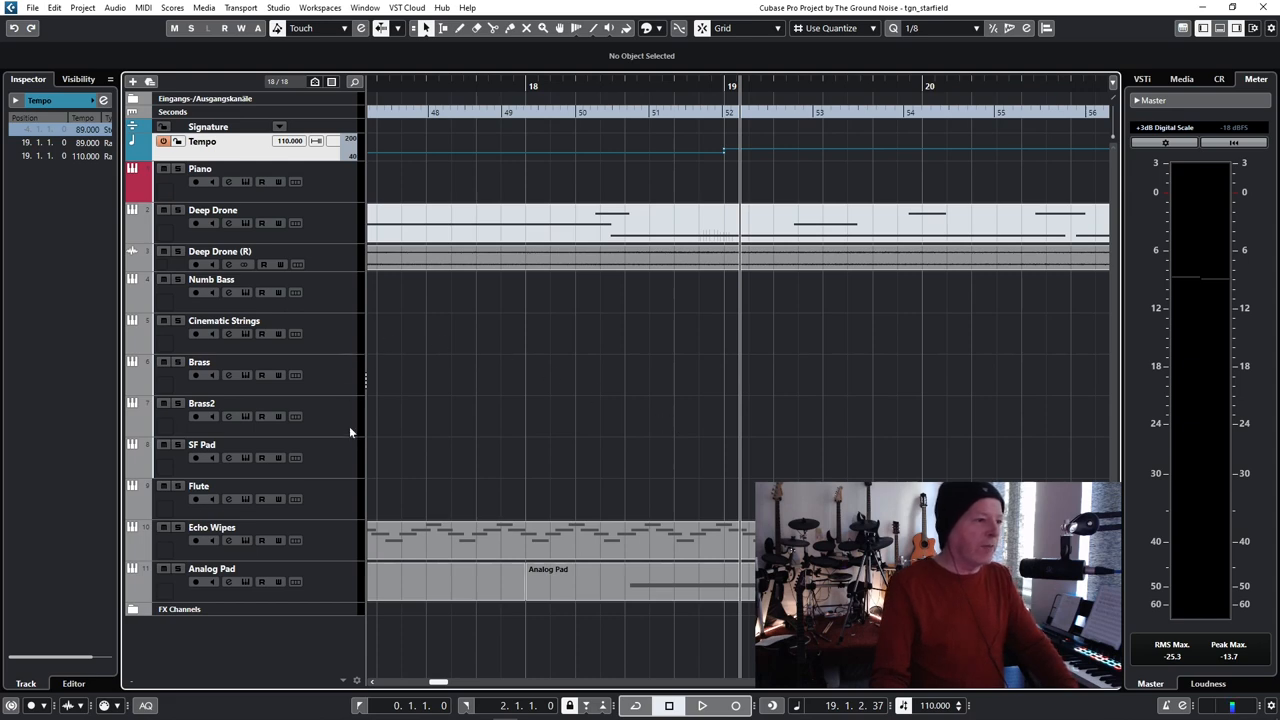
# - Select the Tempo track to add the 85 and 110 tempo events
pyautogui.click(202, 404)
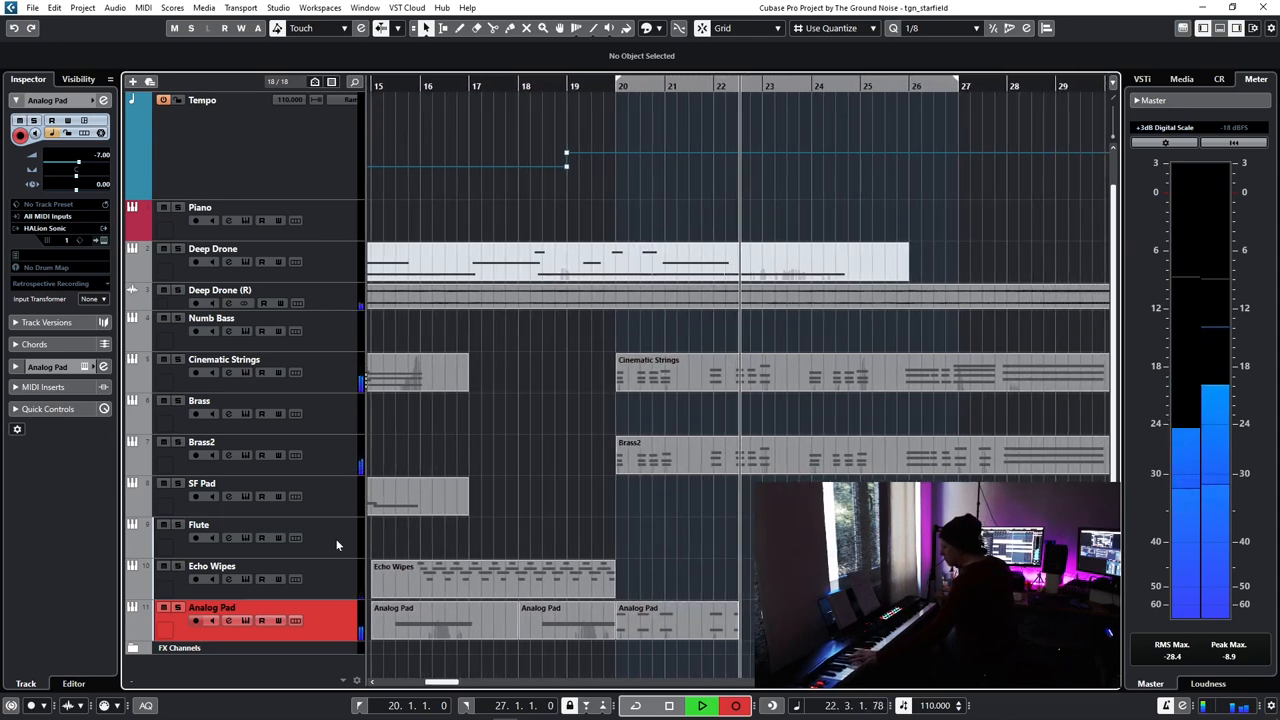
# - Scroll the arrangement right toward the new Cinematic Strings and Brass2 parts at bar 20
pyautogui.hscroll(3)
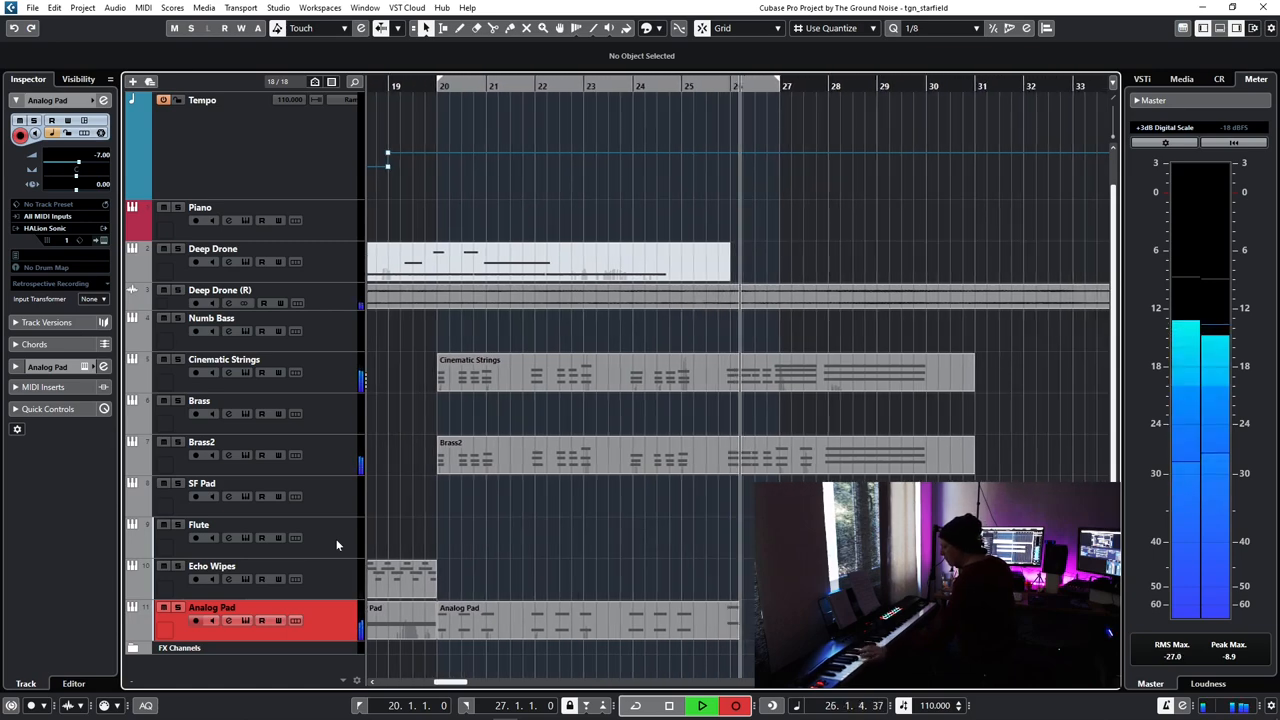
# - Scroll right to the bar-20 melody section on the SF Pad track
pyautogui.hscroll(3)
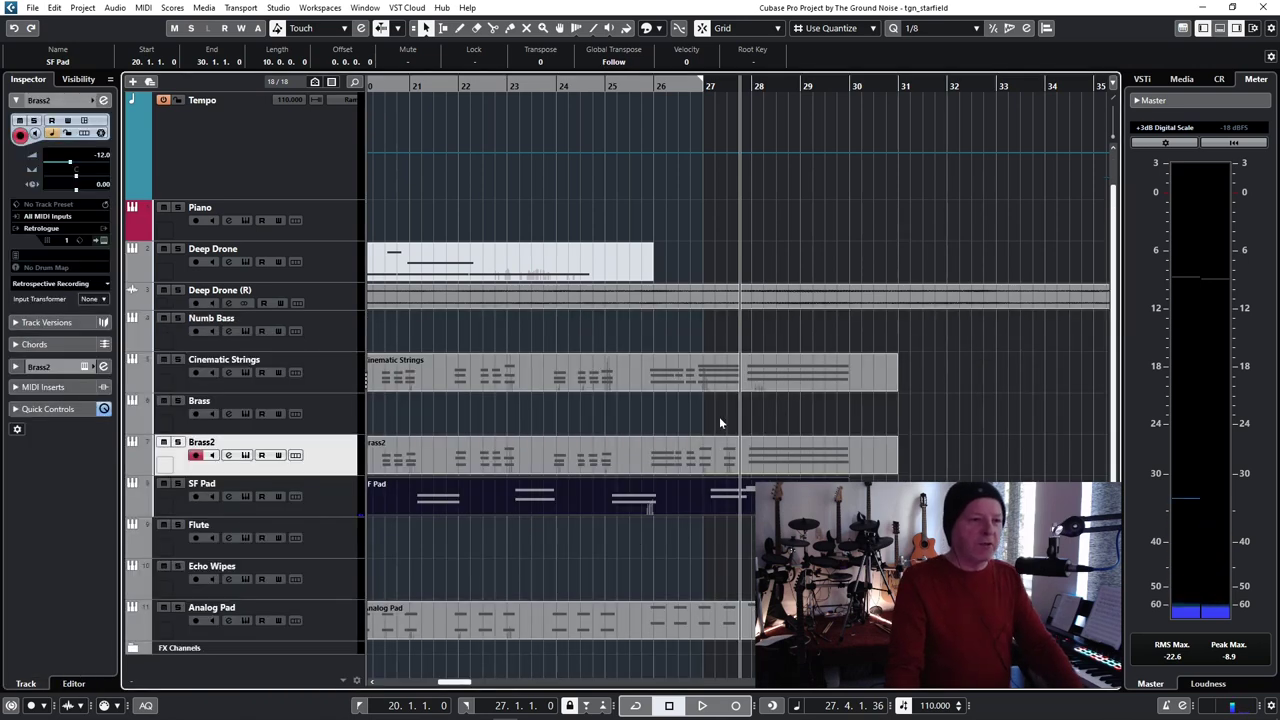
# - Duplicate the Cinematic Strings track, creating Cinematic Strings (D)
pyautogui.click(224, 360)
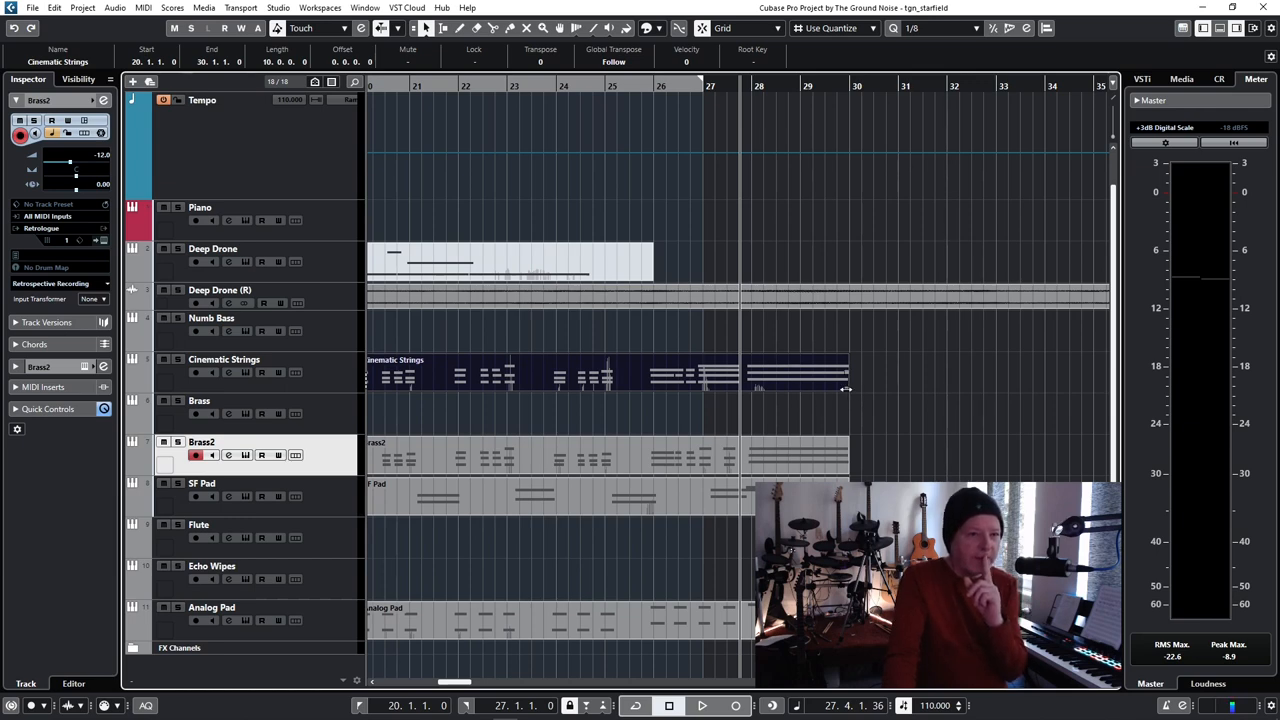
pyautogui.click(224, 360)
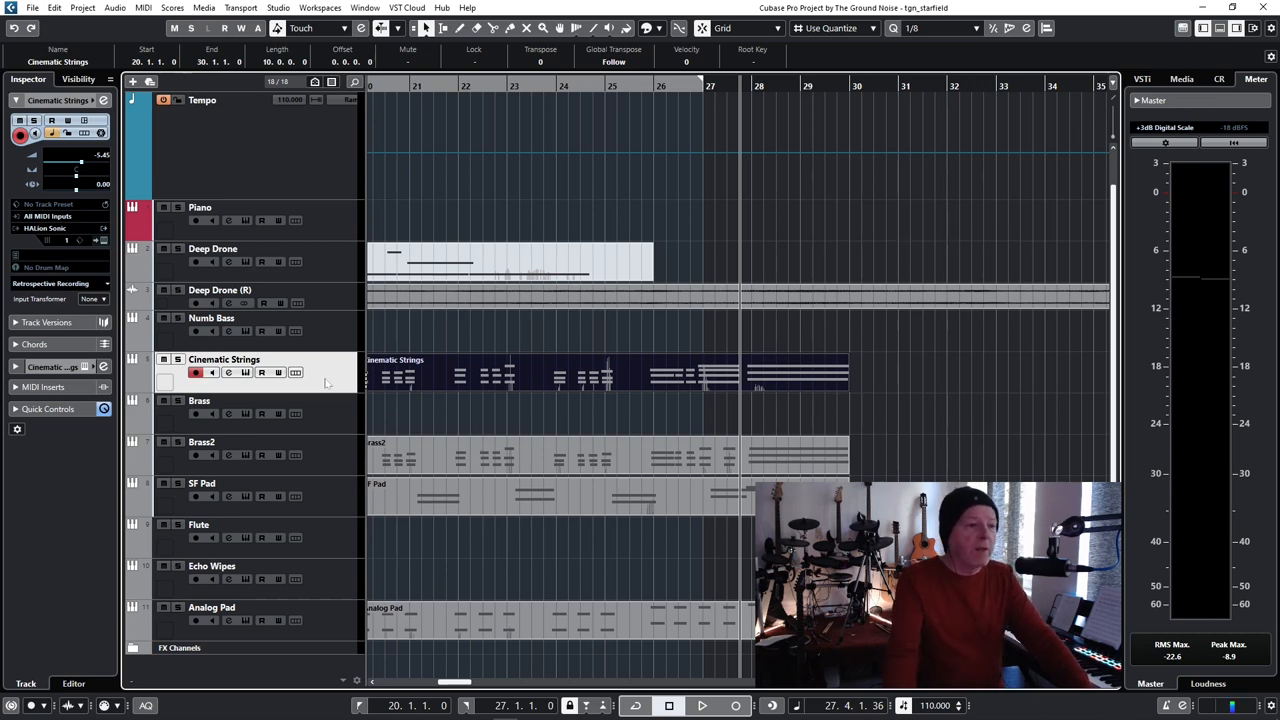
pyautogui.rightClick(328, 384)
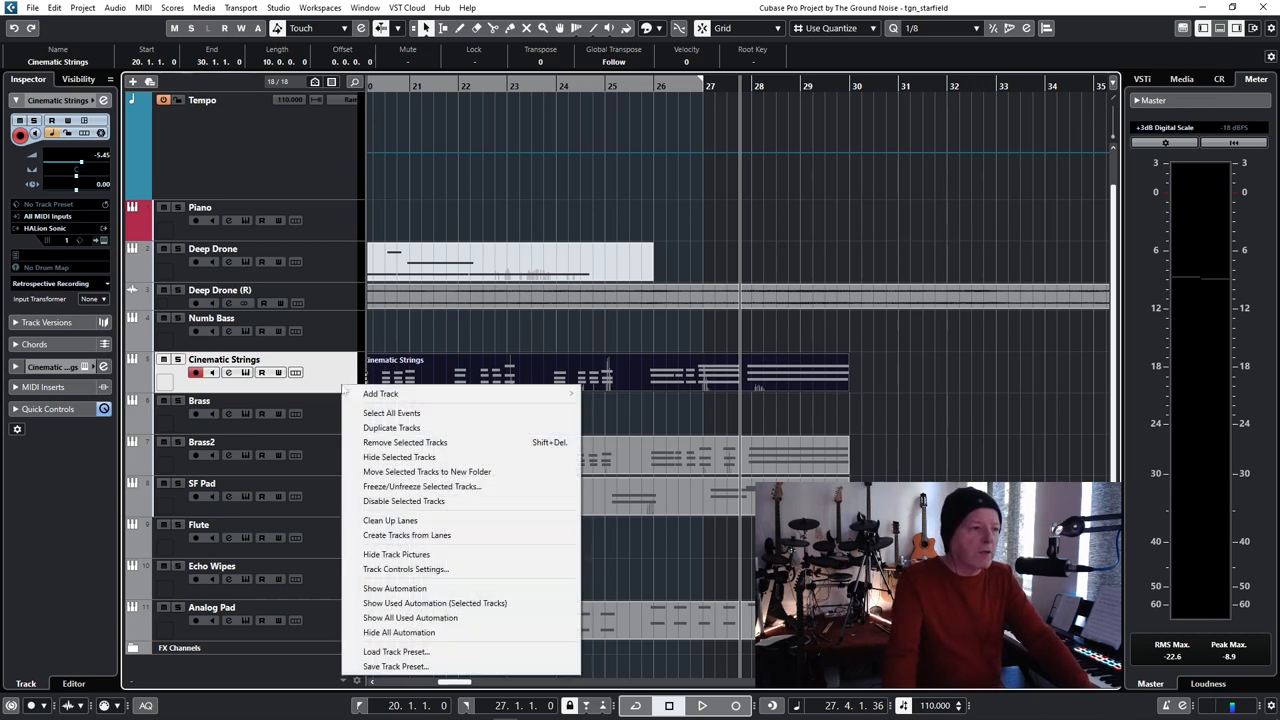
pyautogui.moveTo(380, 392)
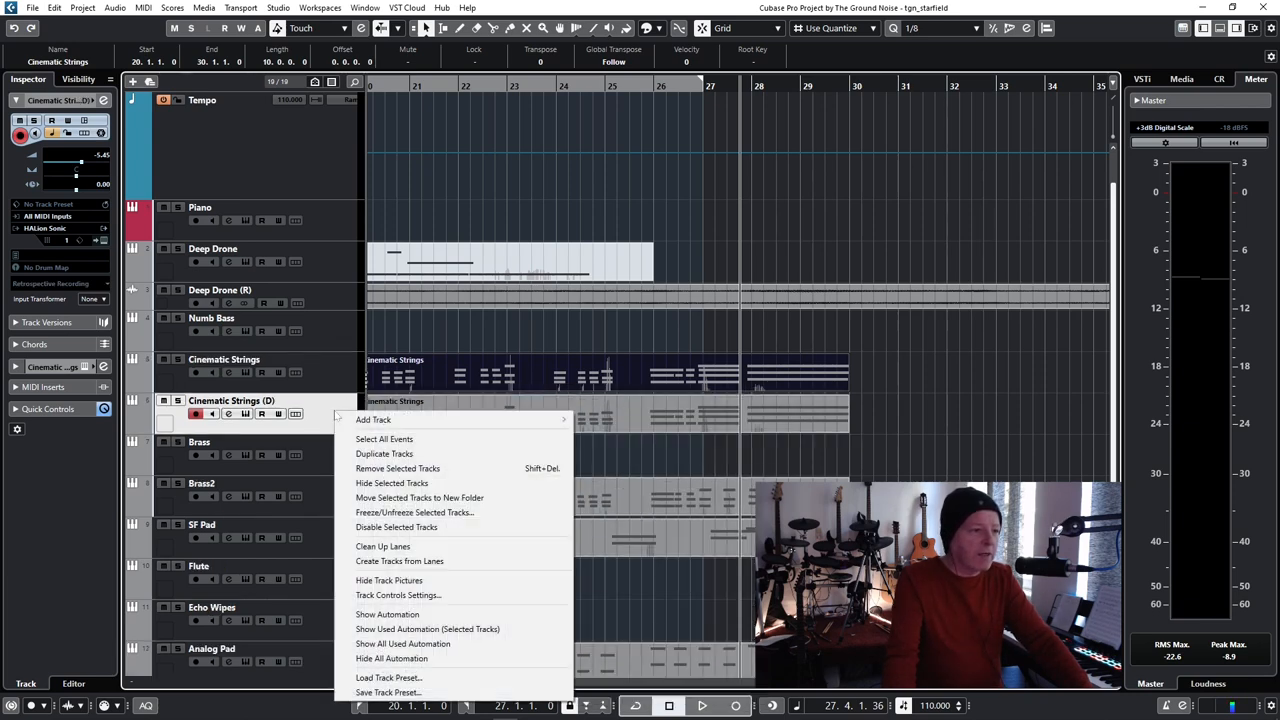
pyautogui.click(636, 420)
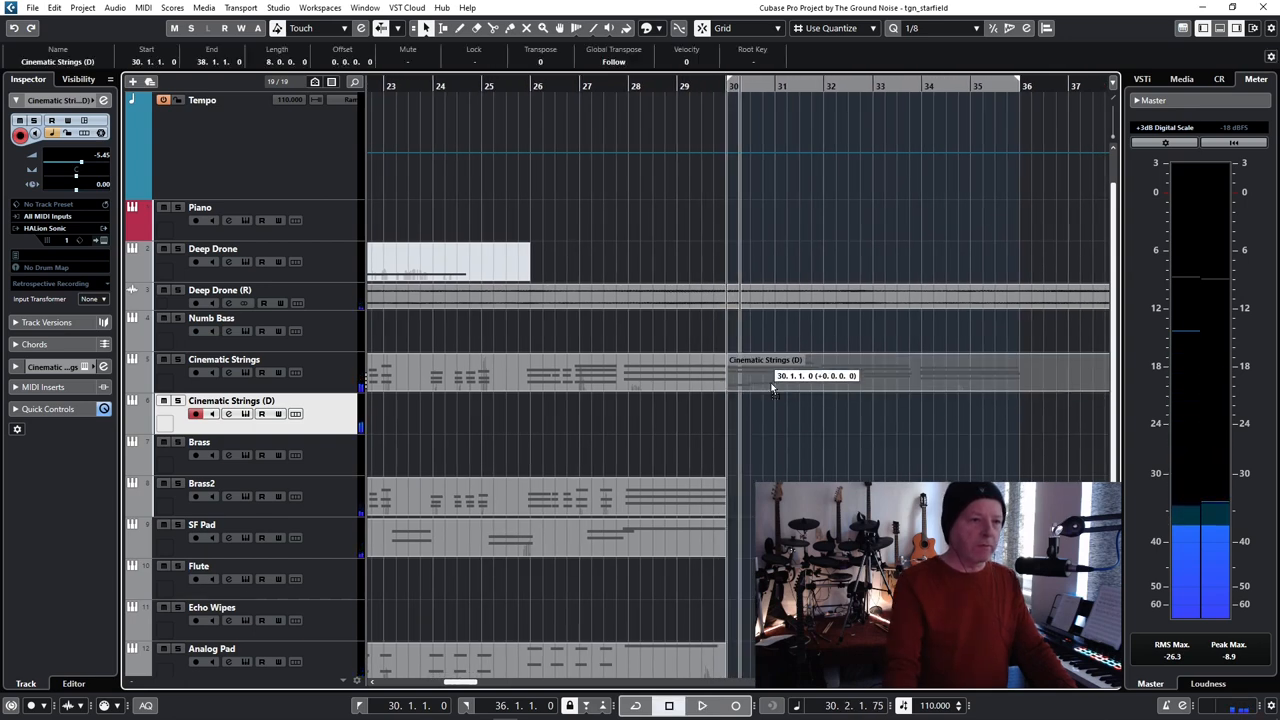
# - Drop a copy of the strings part on Cinematic Strings (D) at bar 30
pyautogui.click(704, 412)
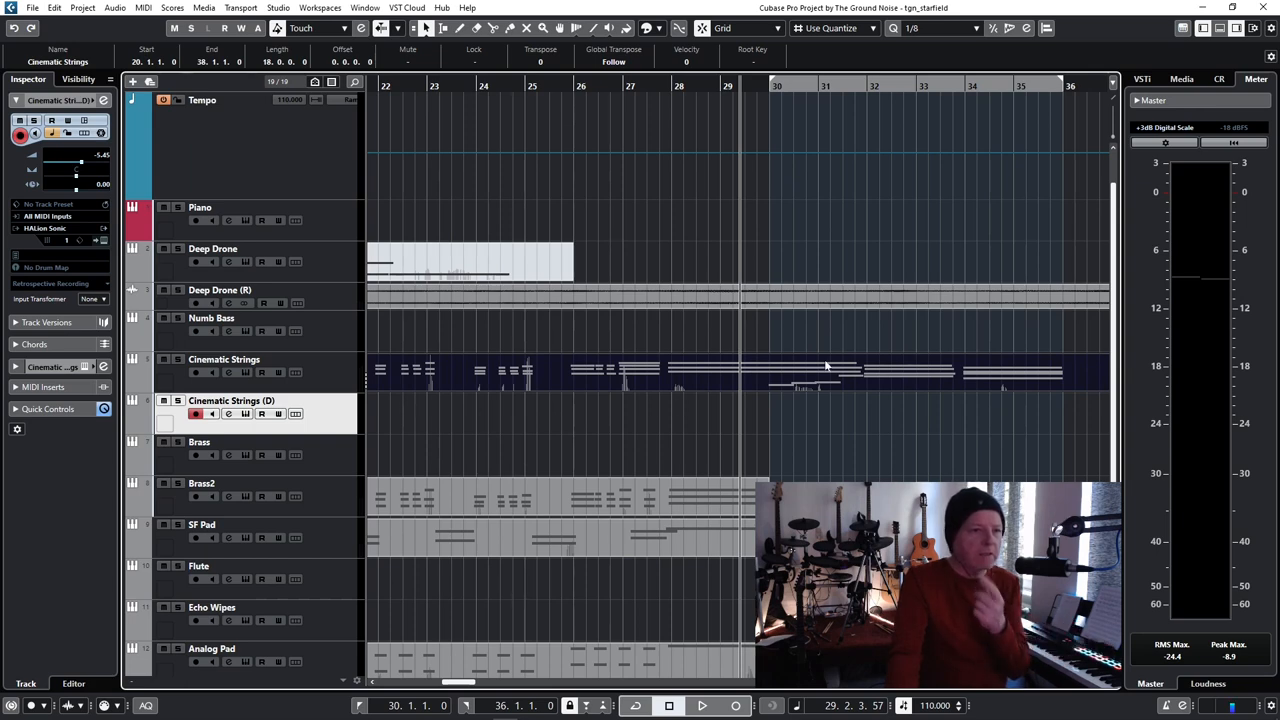
pyautogui.moveTo(502, 464)
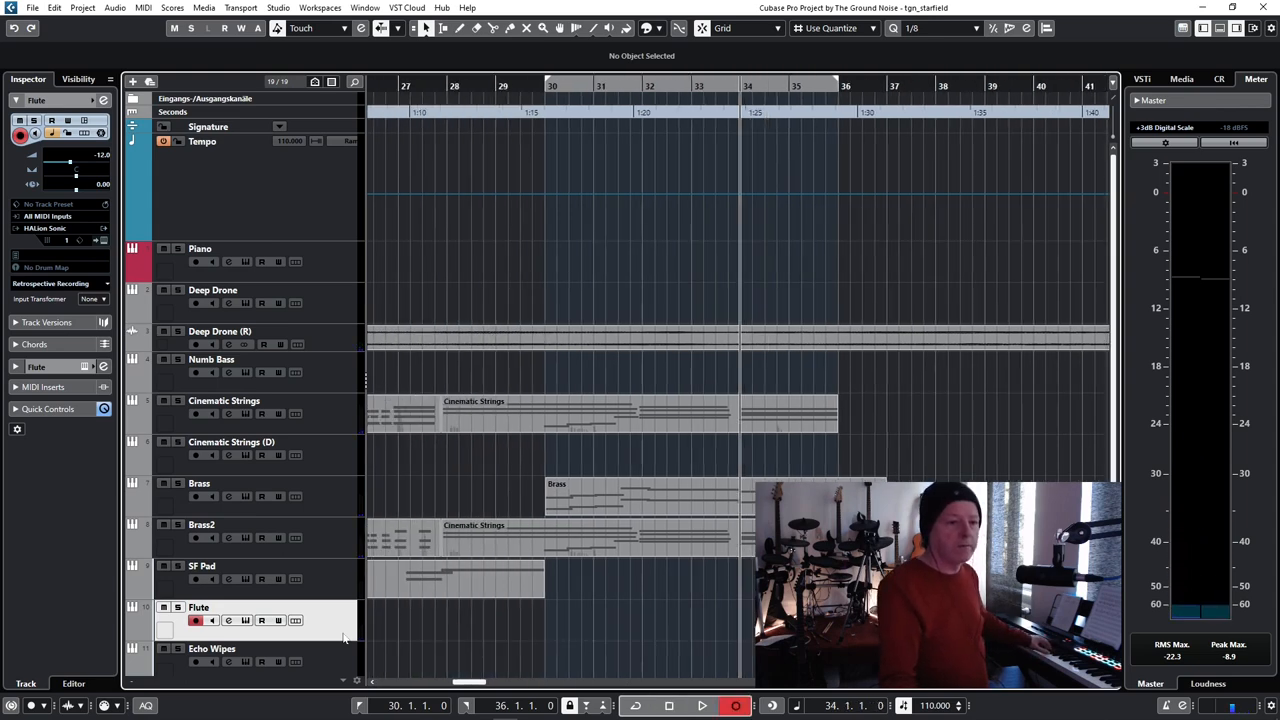
pyautogui.click(716, 708)
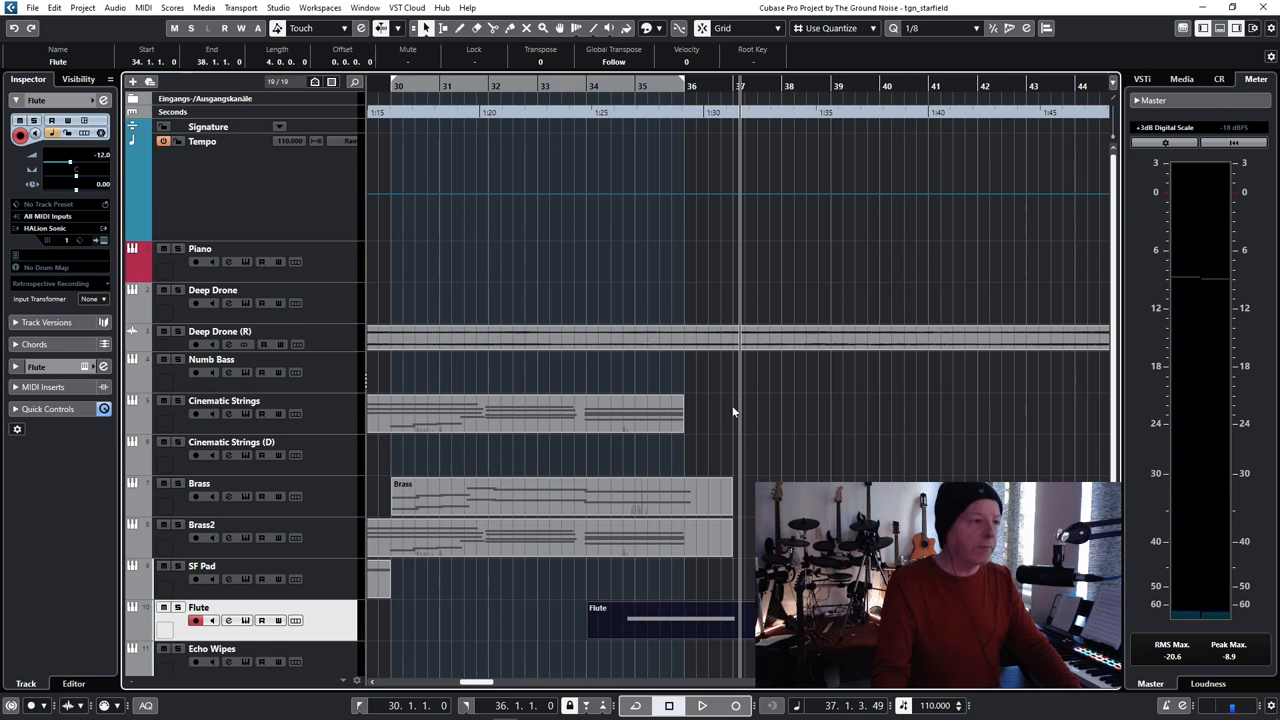
pyautogui.click(222, 400)
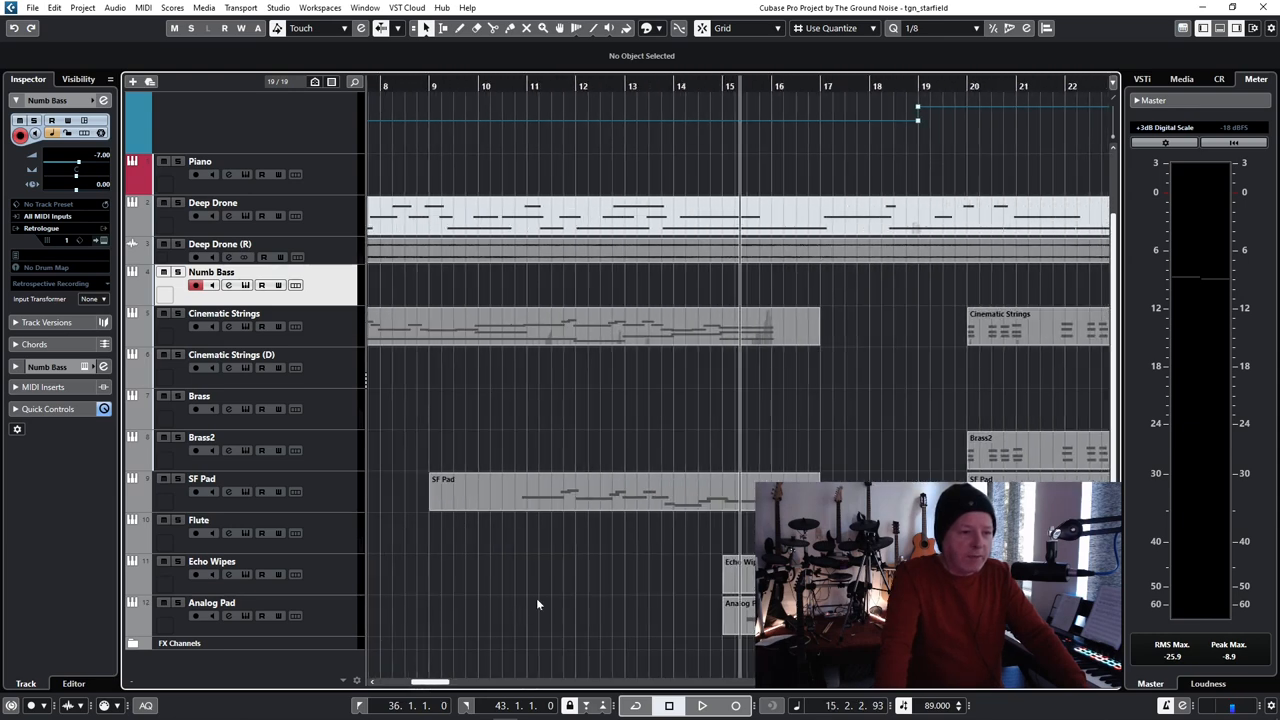
pyautogui.click(708, 706)
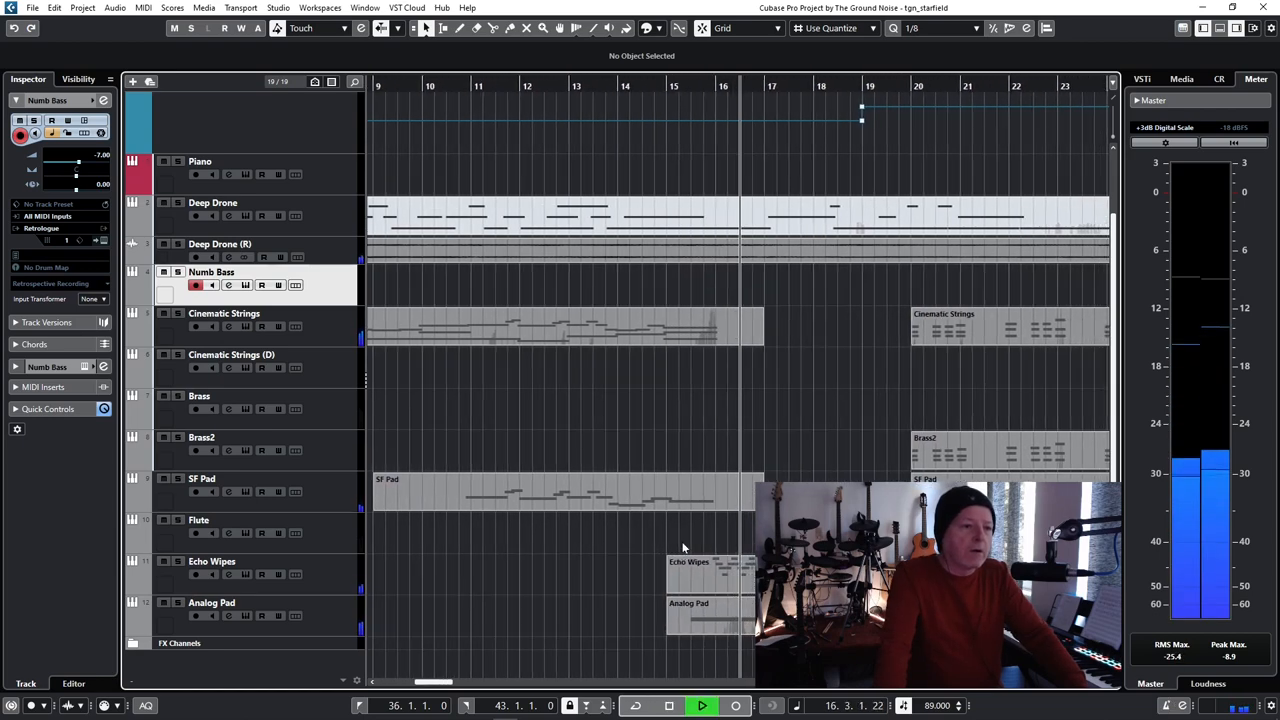
pyautogui.hscroll(3)
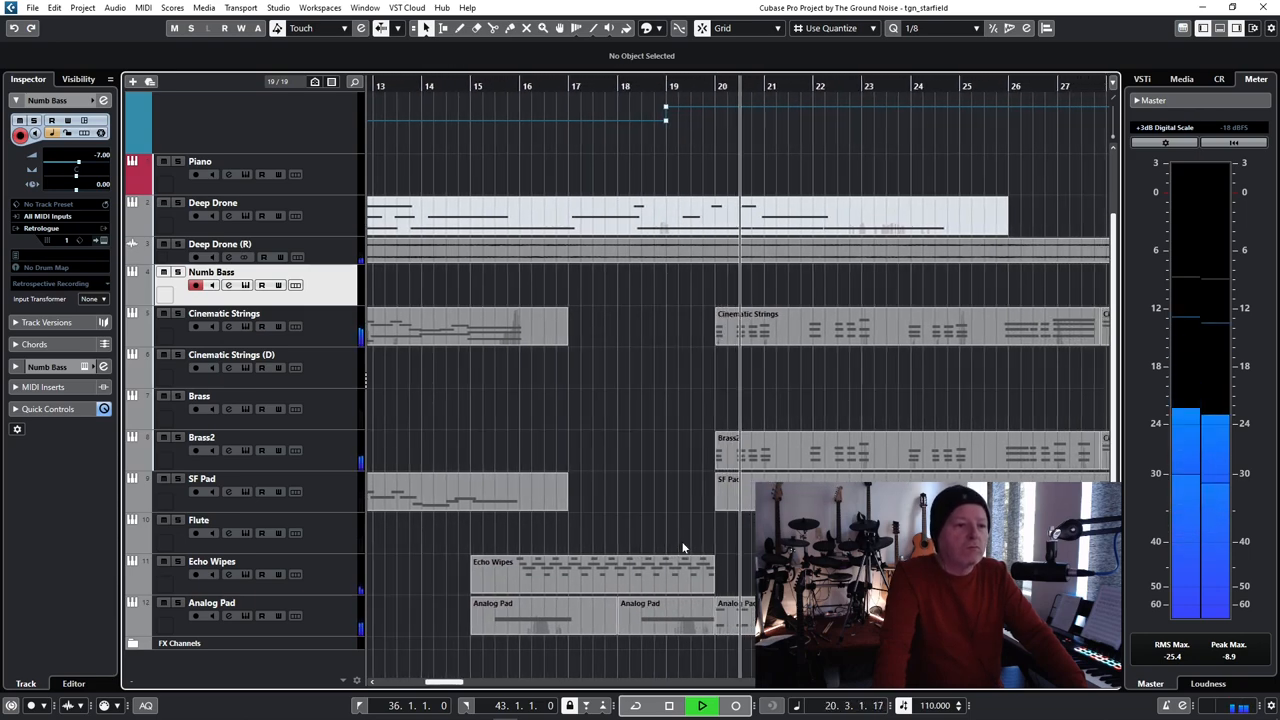
pyautogui.hscroll(3)
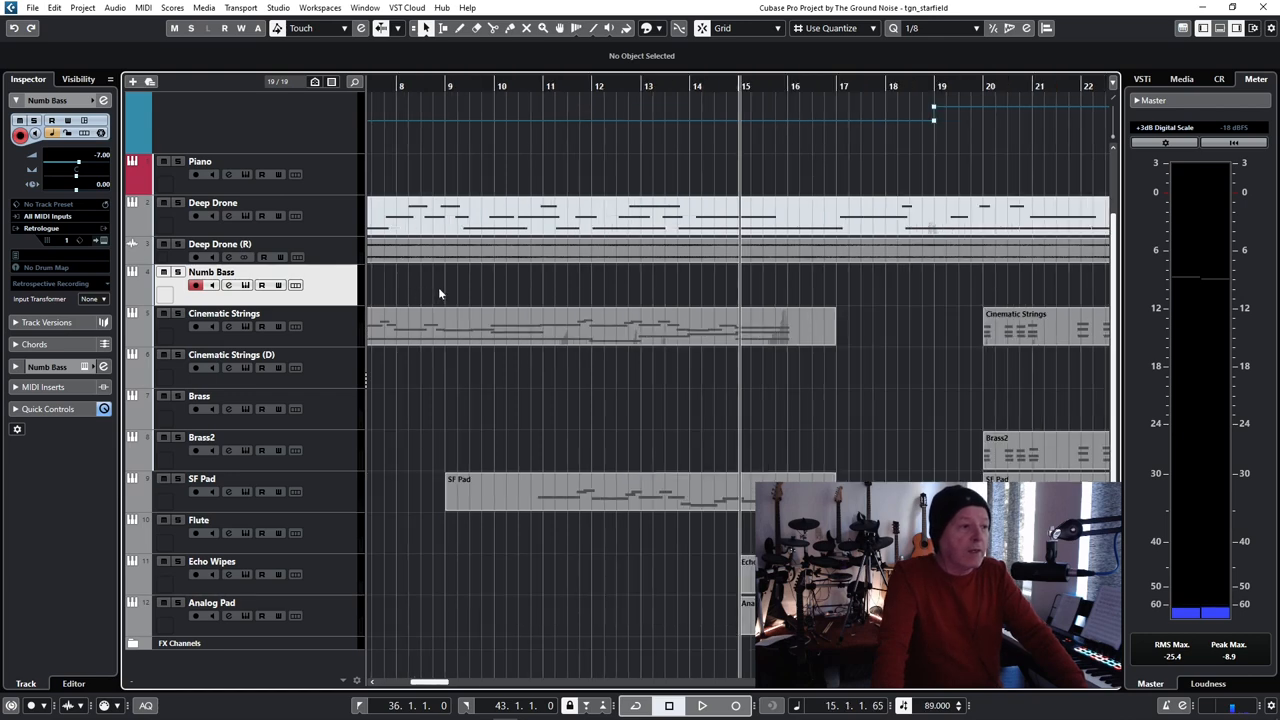
pyautogui.moveTo(550, 288)
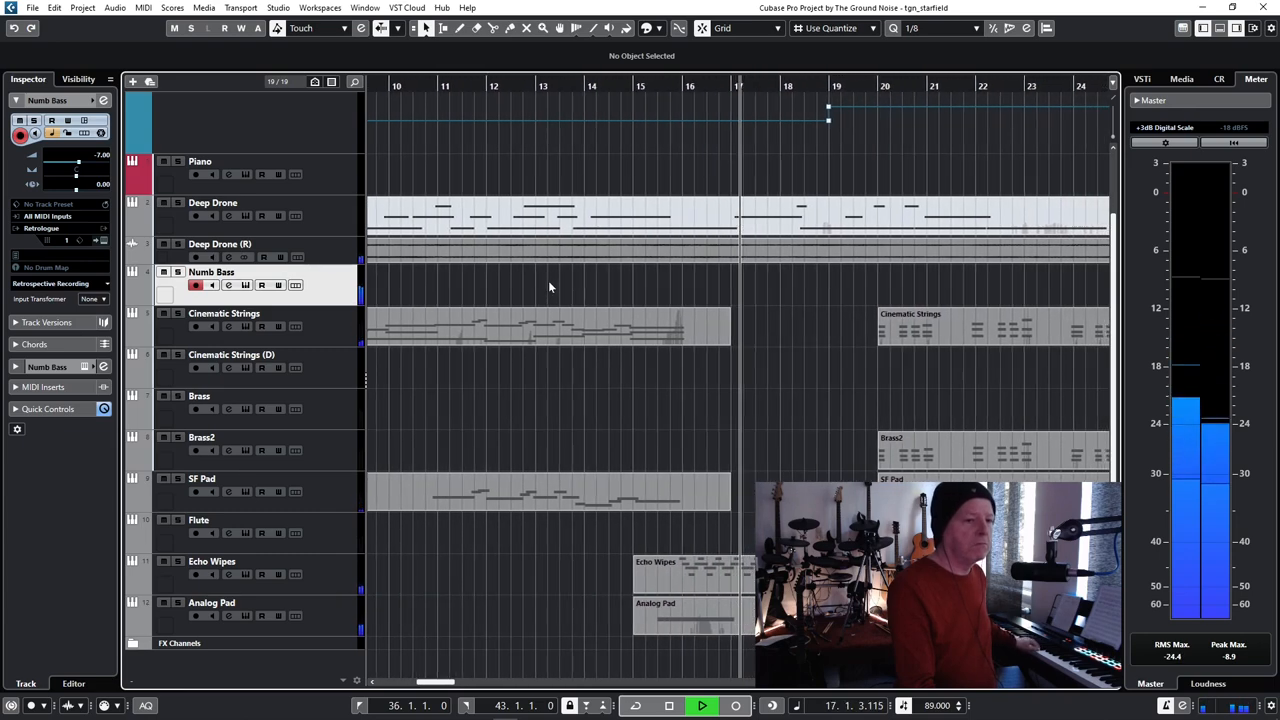
pyautogui.hscroll(3)
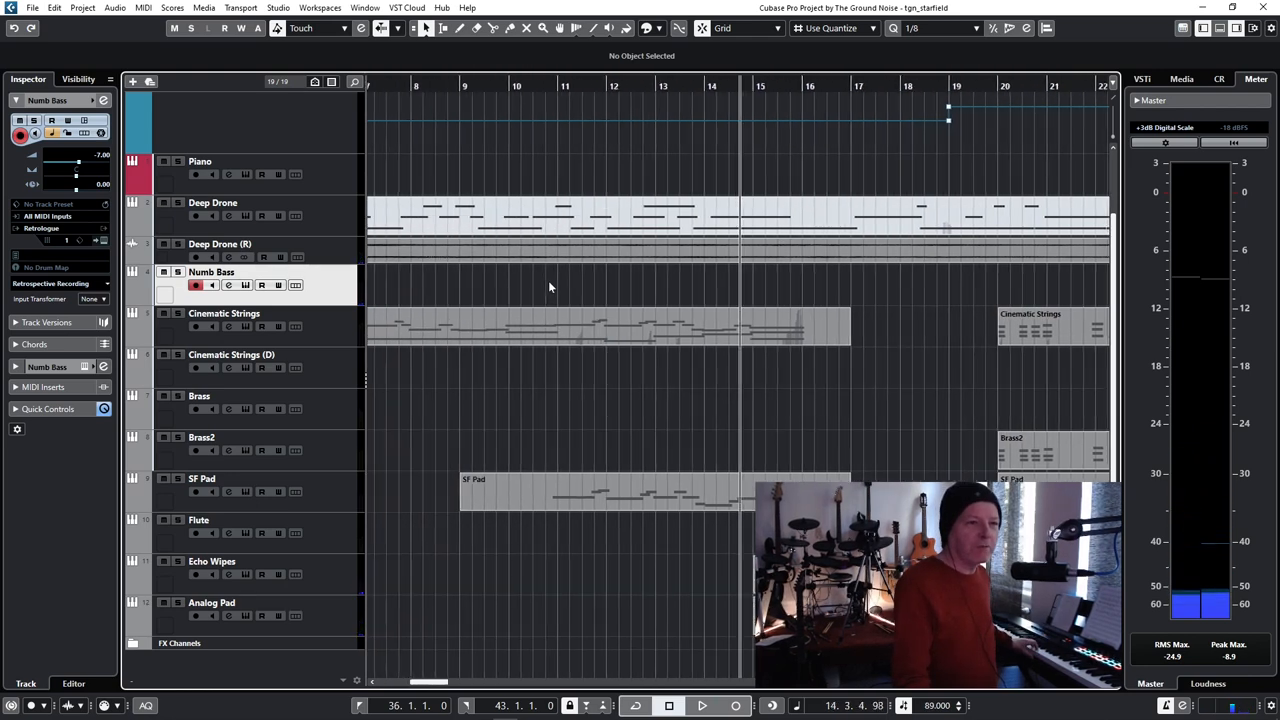
pyautogui.click(696, 706)
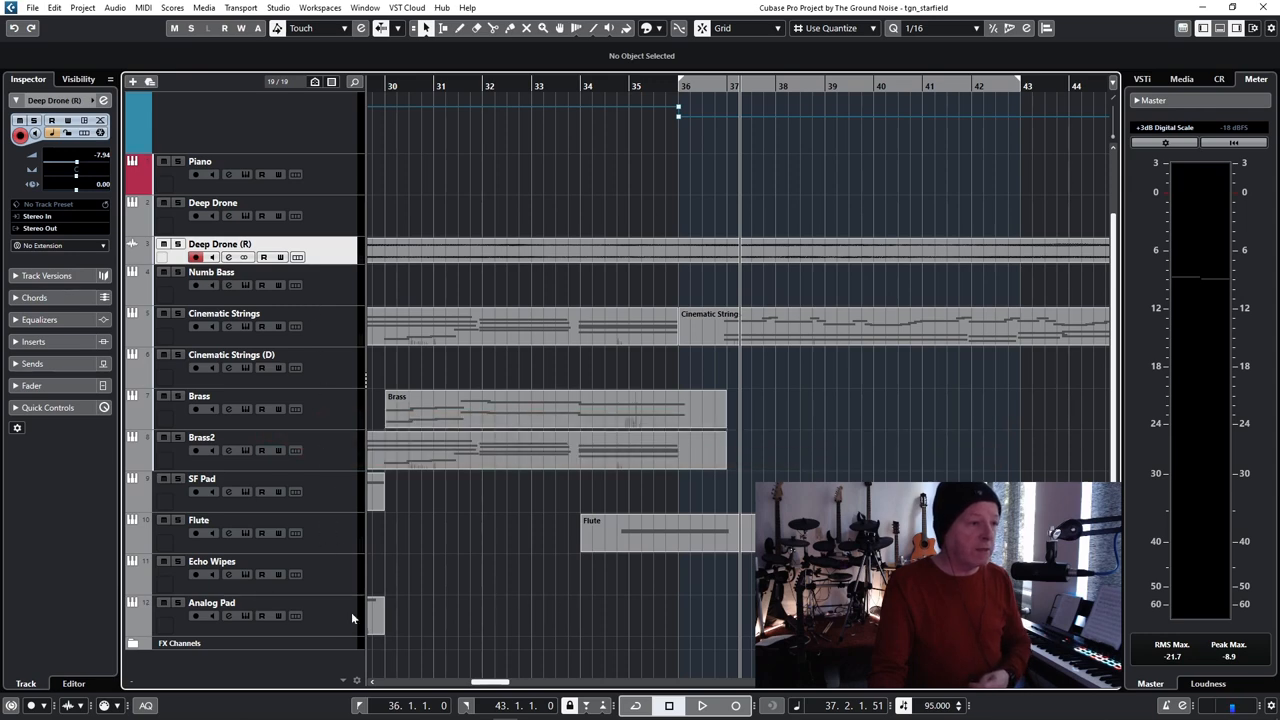
pyautogui.moveTo(332, 604)
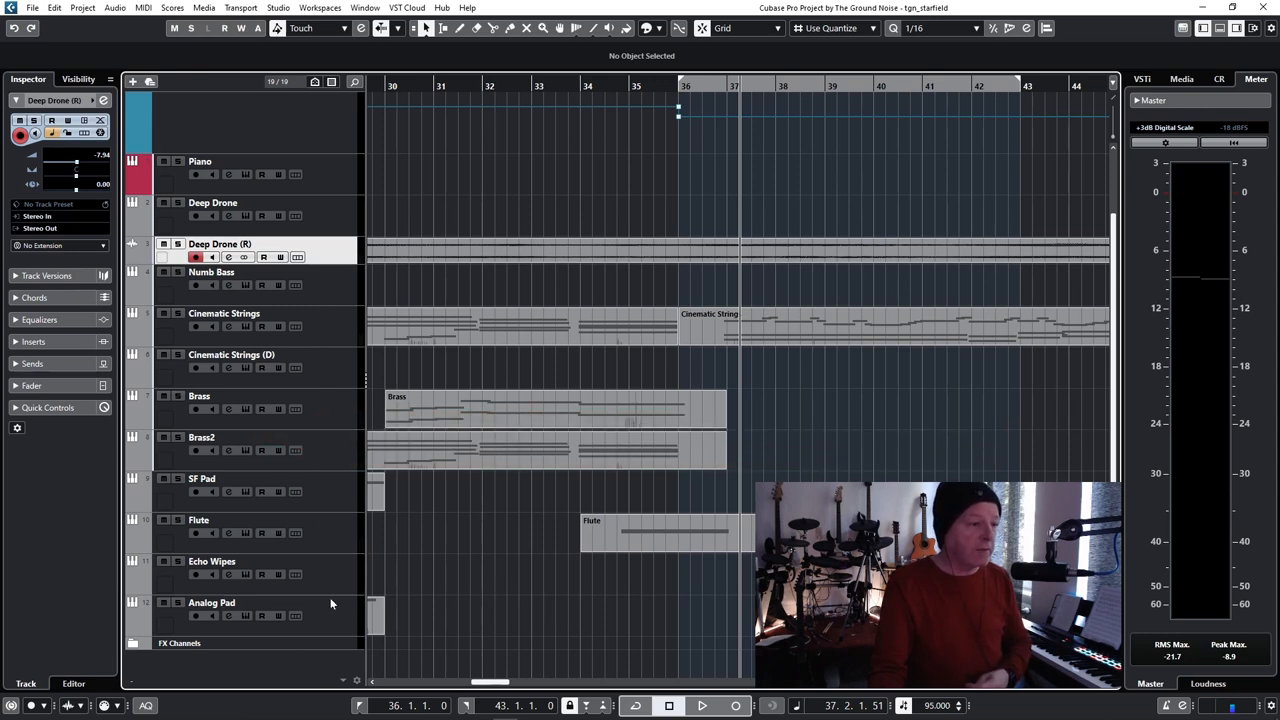
# - Expand the Echo Wipes track's Audio Sends in the Inspector, showing its reverb FX send
pyautogui.click(216, 560)
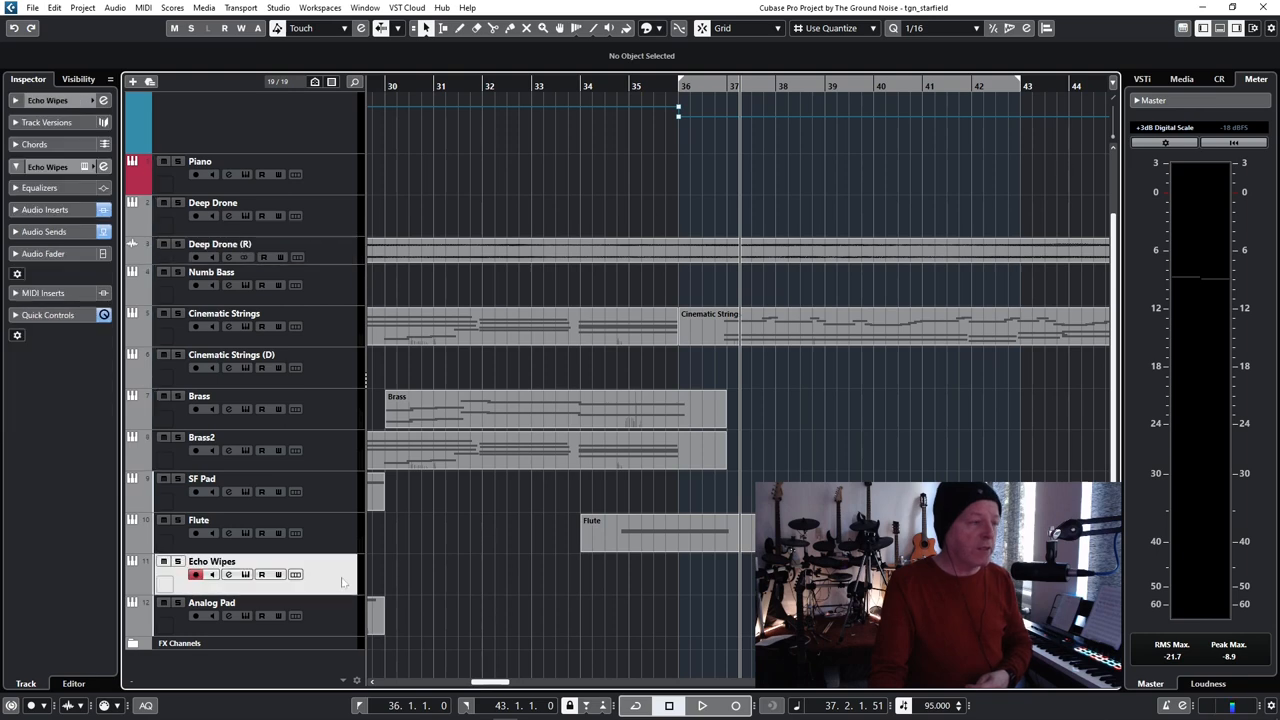
pyautogui.click(44, 210)
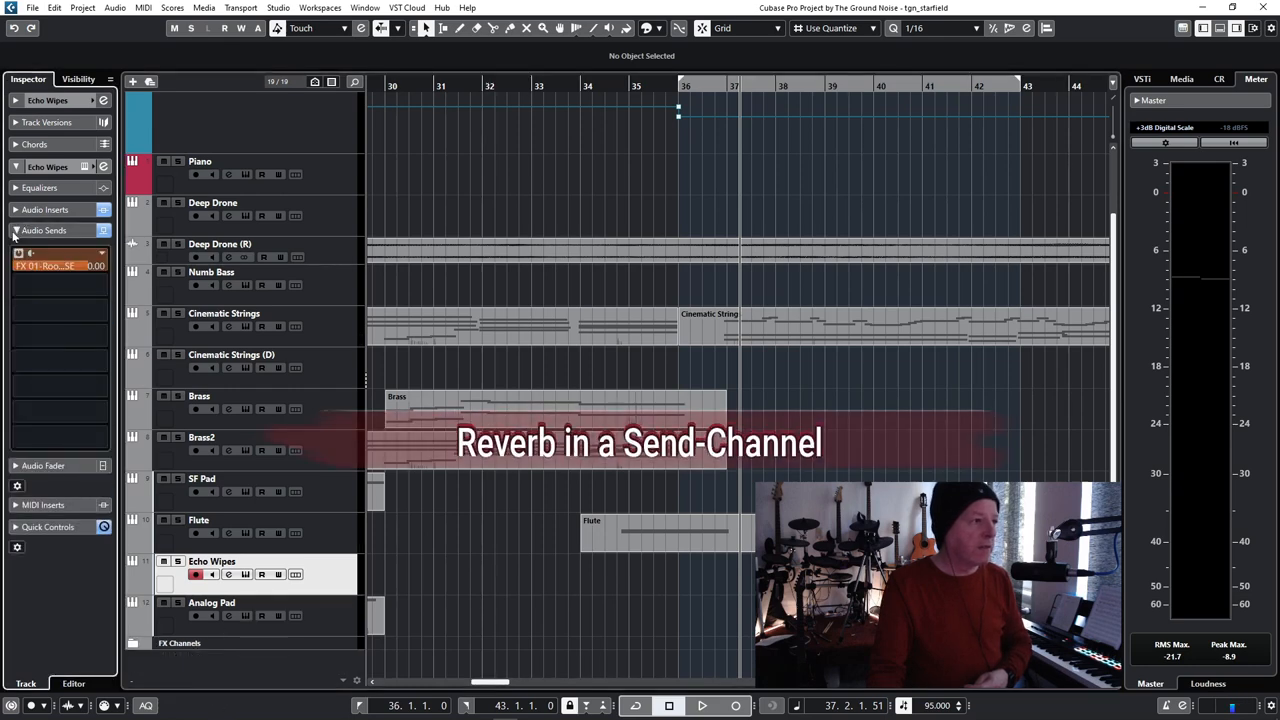
pyautogui.click(16, 230)
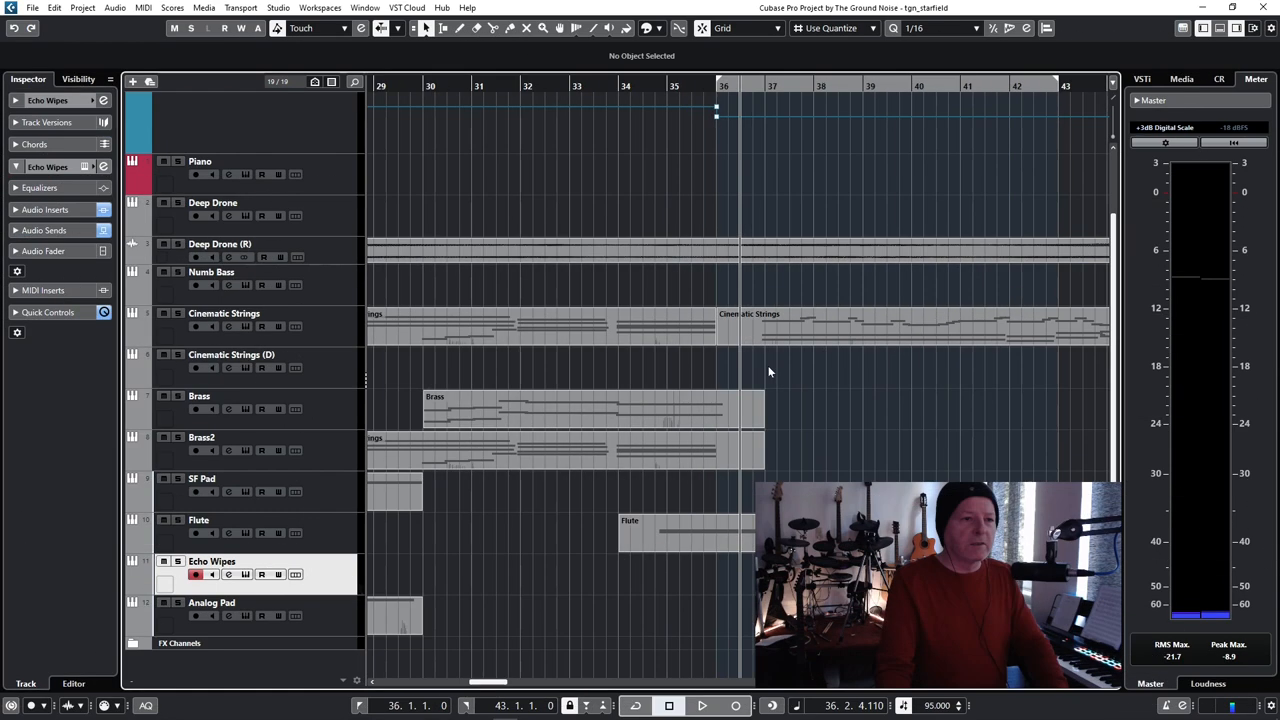
pyautogui.click(700, 706)
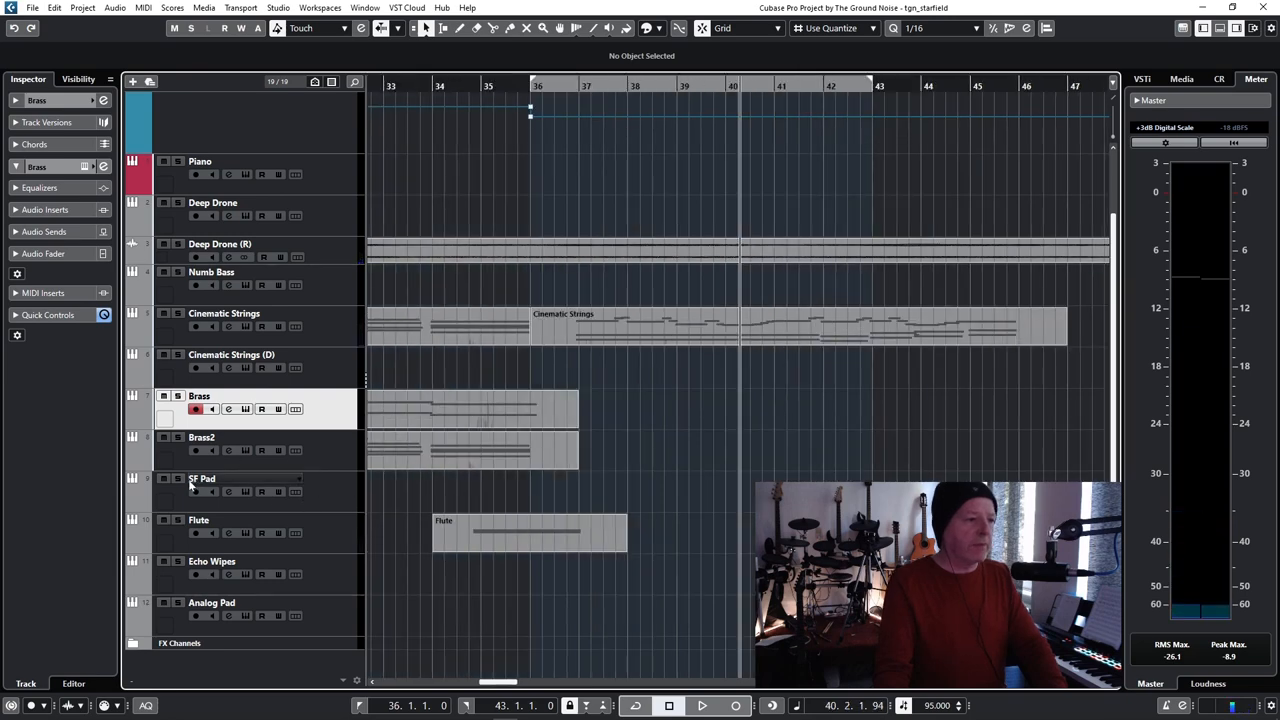
# - Record-enable the Brass track to play in a new phrase from bar 47
pyautogui.click(192, 480)
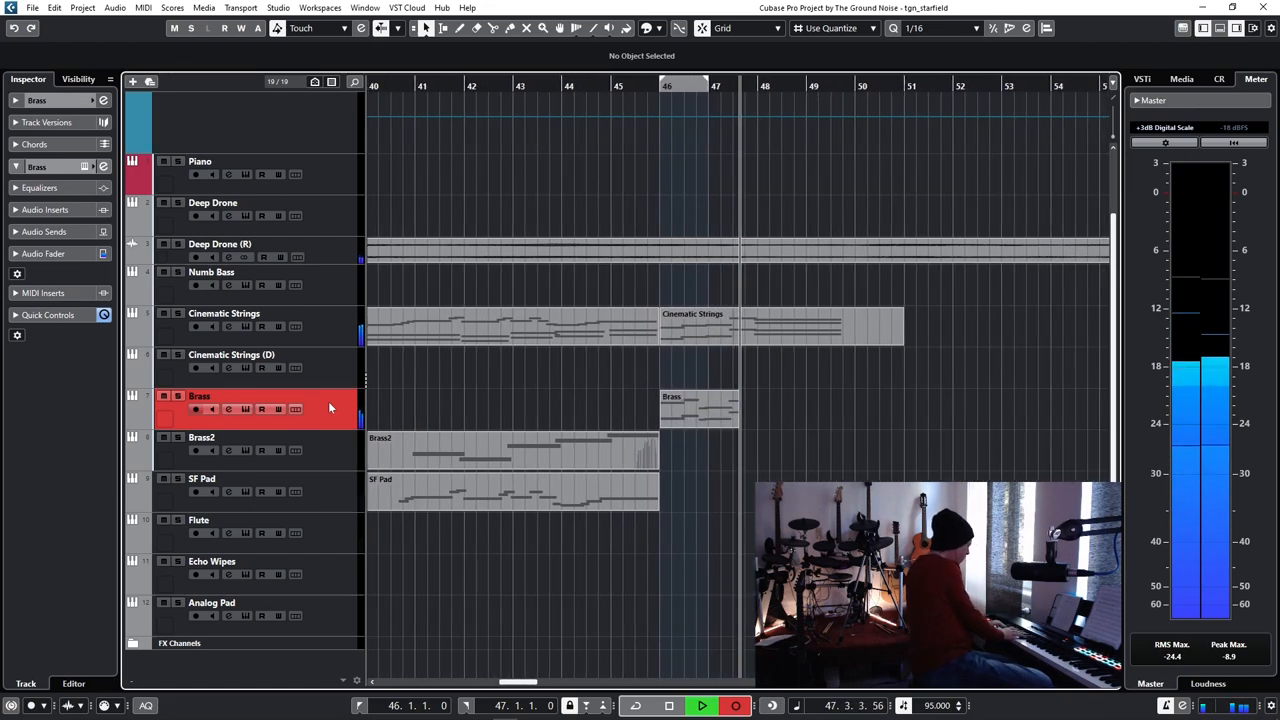
# - Scroll the arrangement right to follow the Brass recording toward bar 50
pyautogui.hscroll(3)
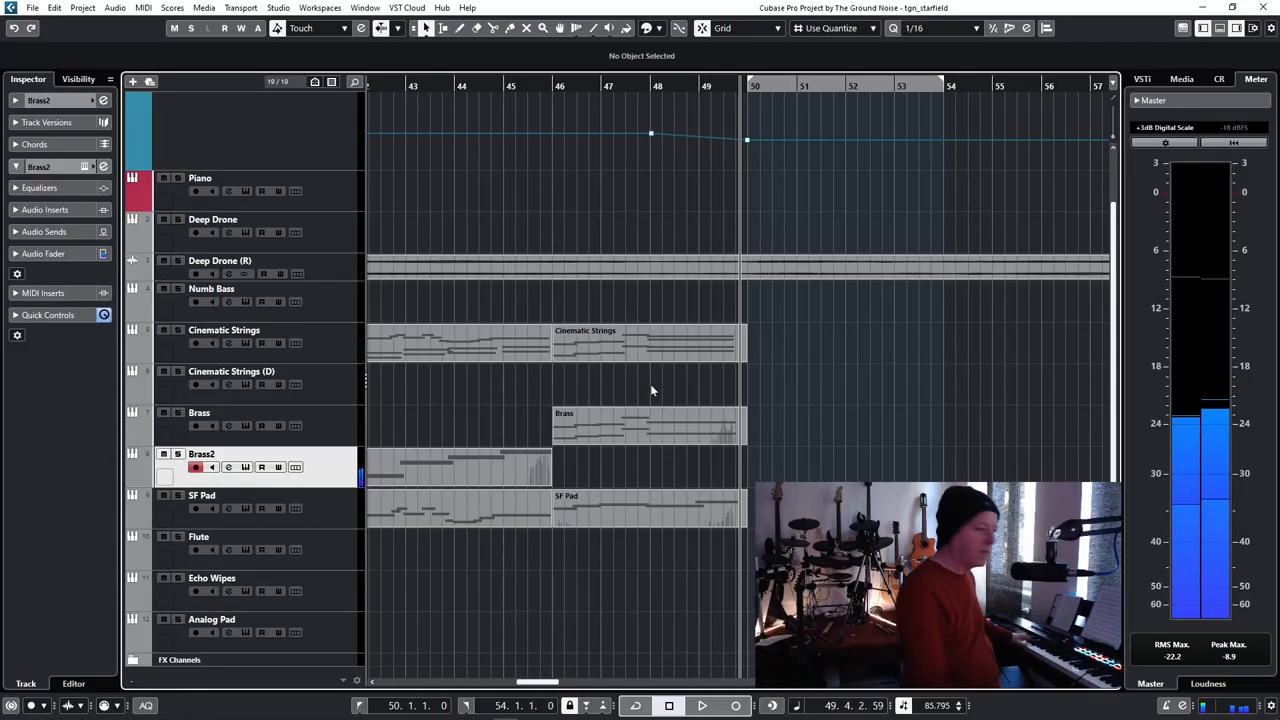
# - Select the Cinematic Strings track at bar 50 to begin the outro part
pyautogui.hscroll(-3)
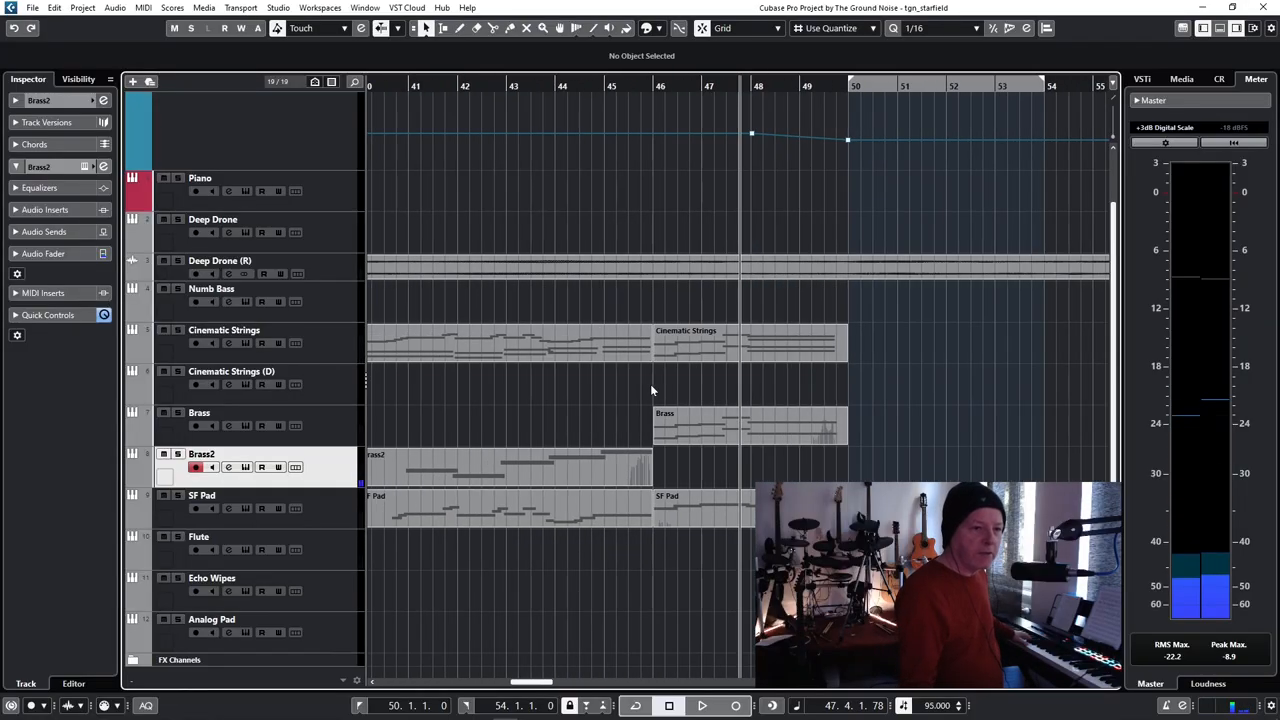
pyautogui.click(708, 706)
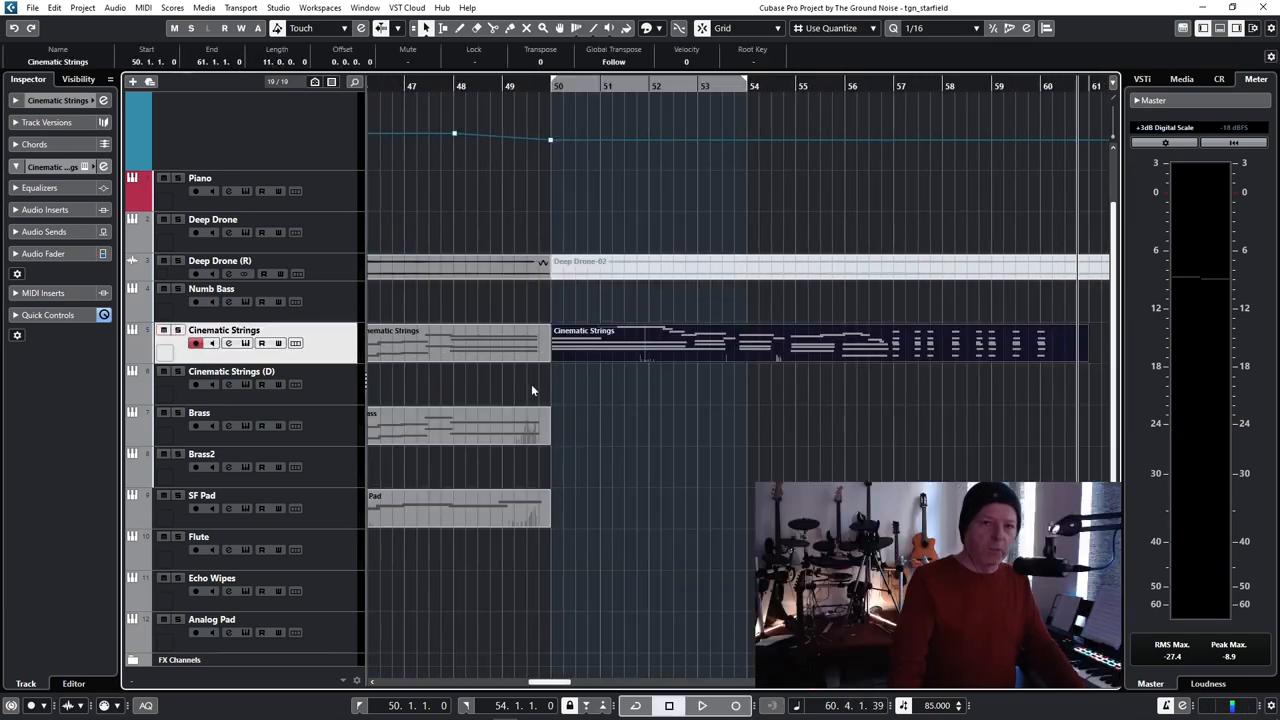
pyautogui.hscroll(-3)
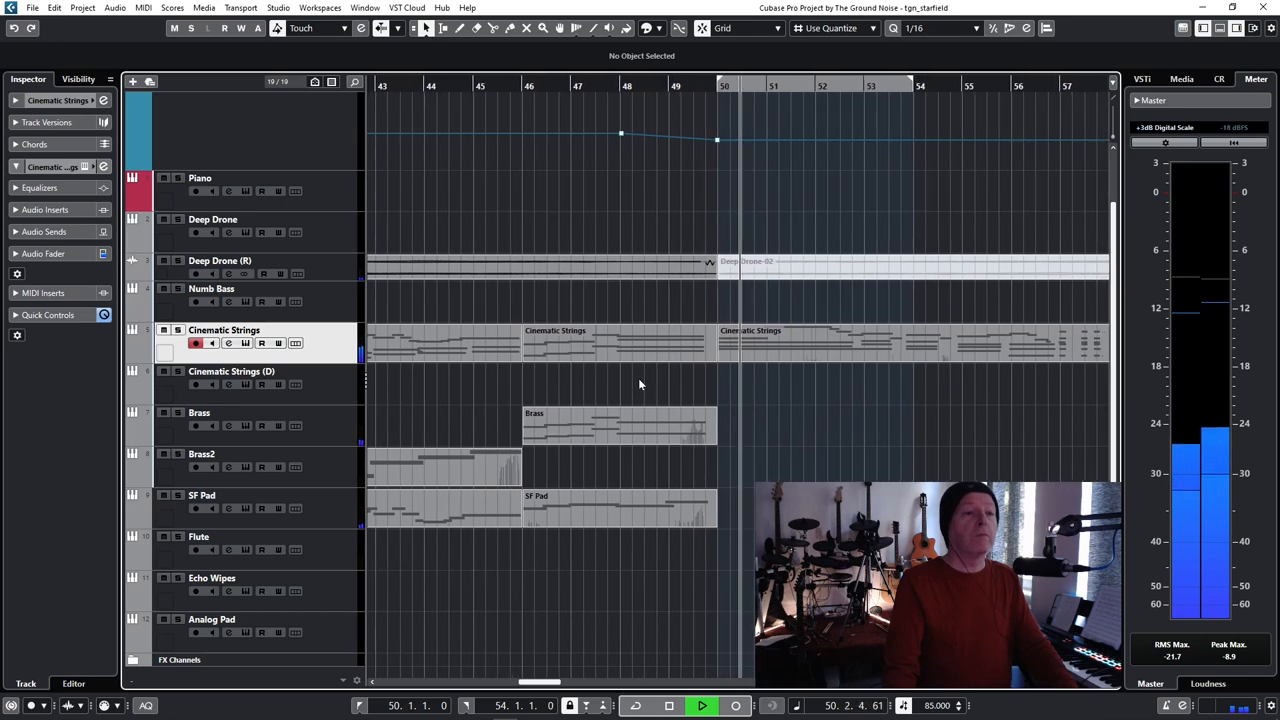
pyautogui.hscroll(3)
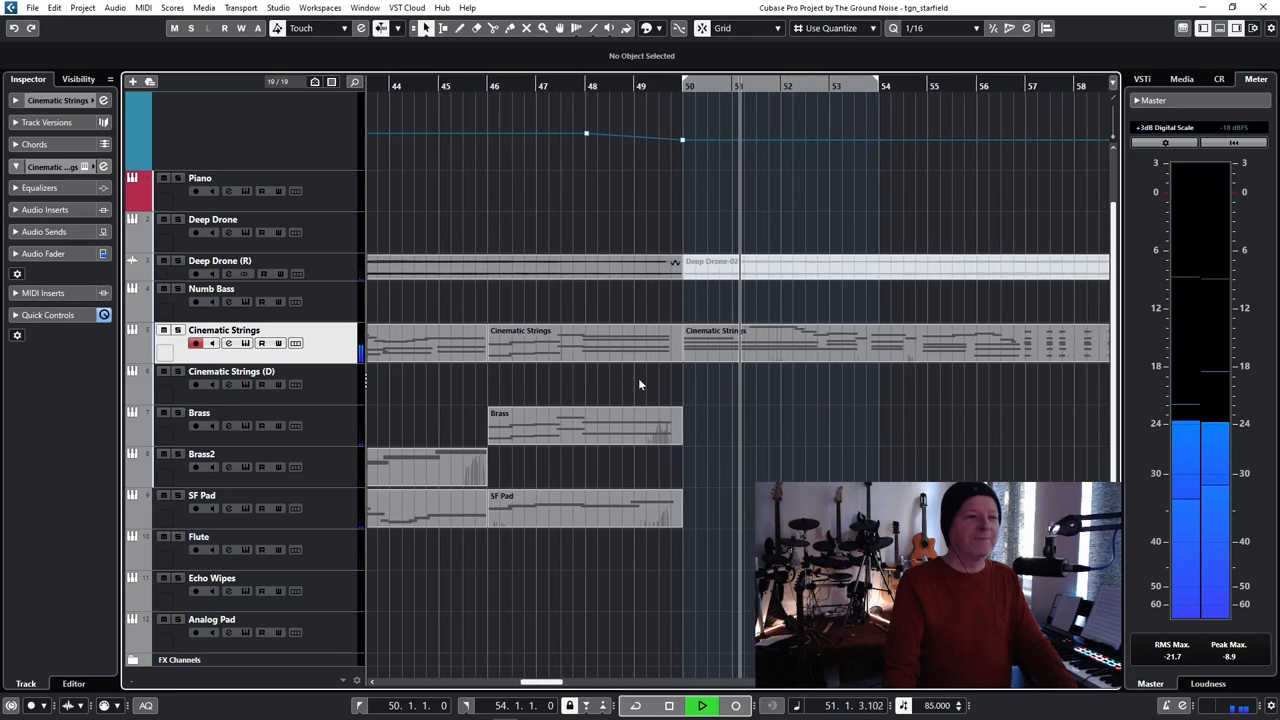